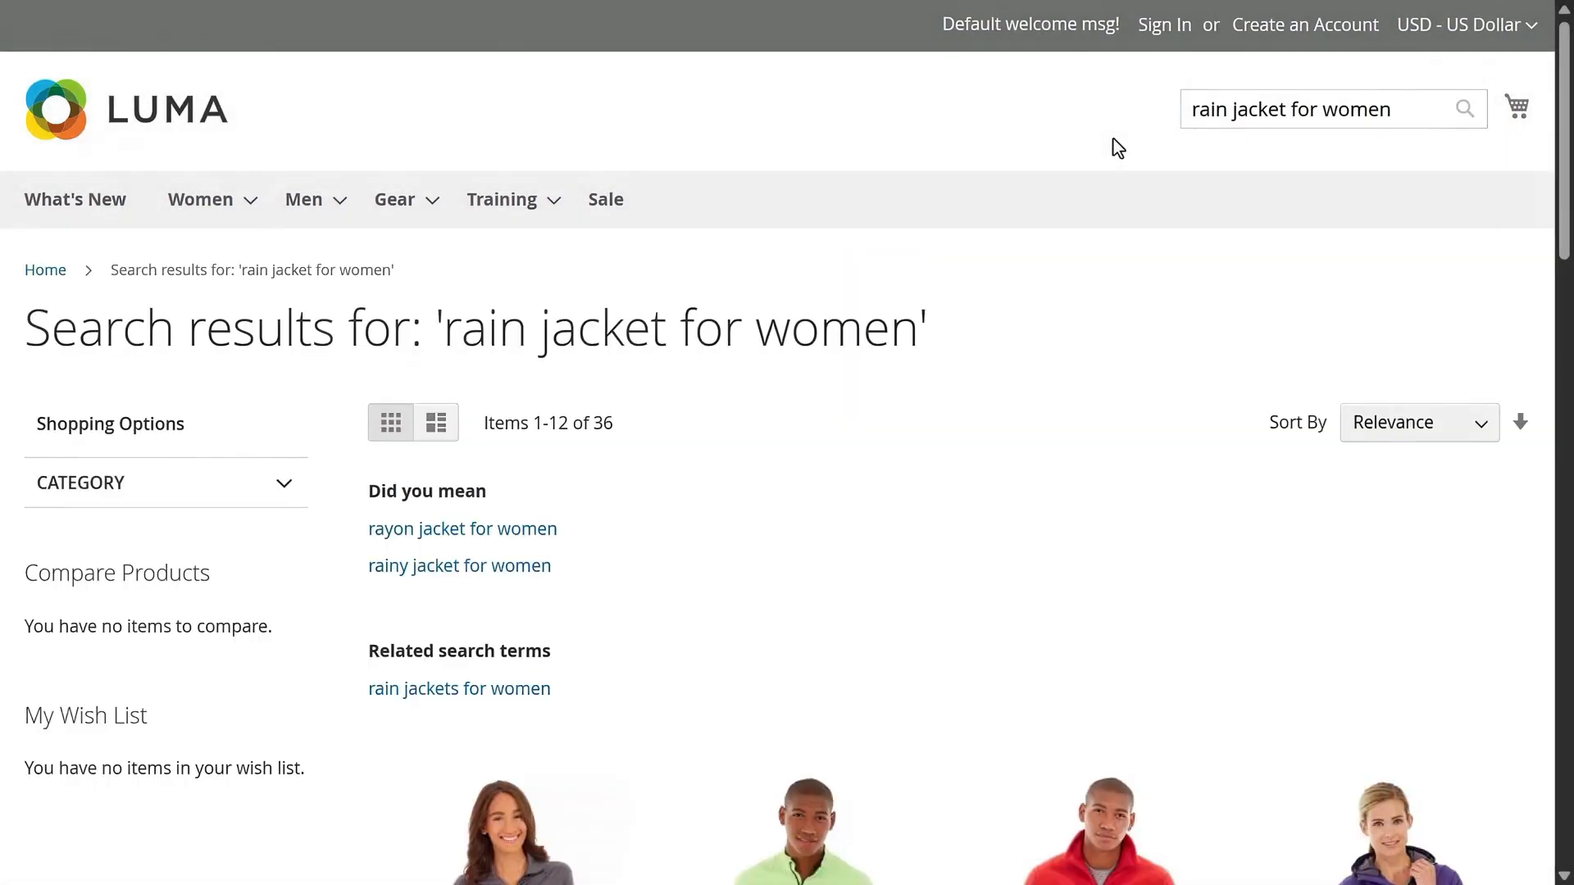
- Ask the recommender chat for a highly rated women's rain jacket for Seattle and send it
scroll("down", 3)
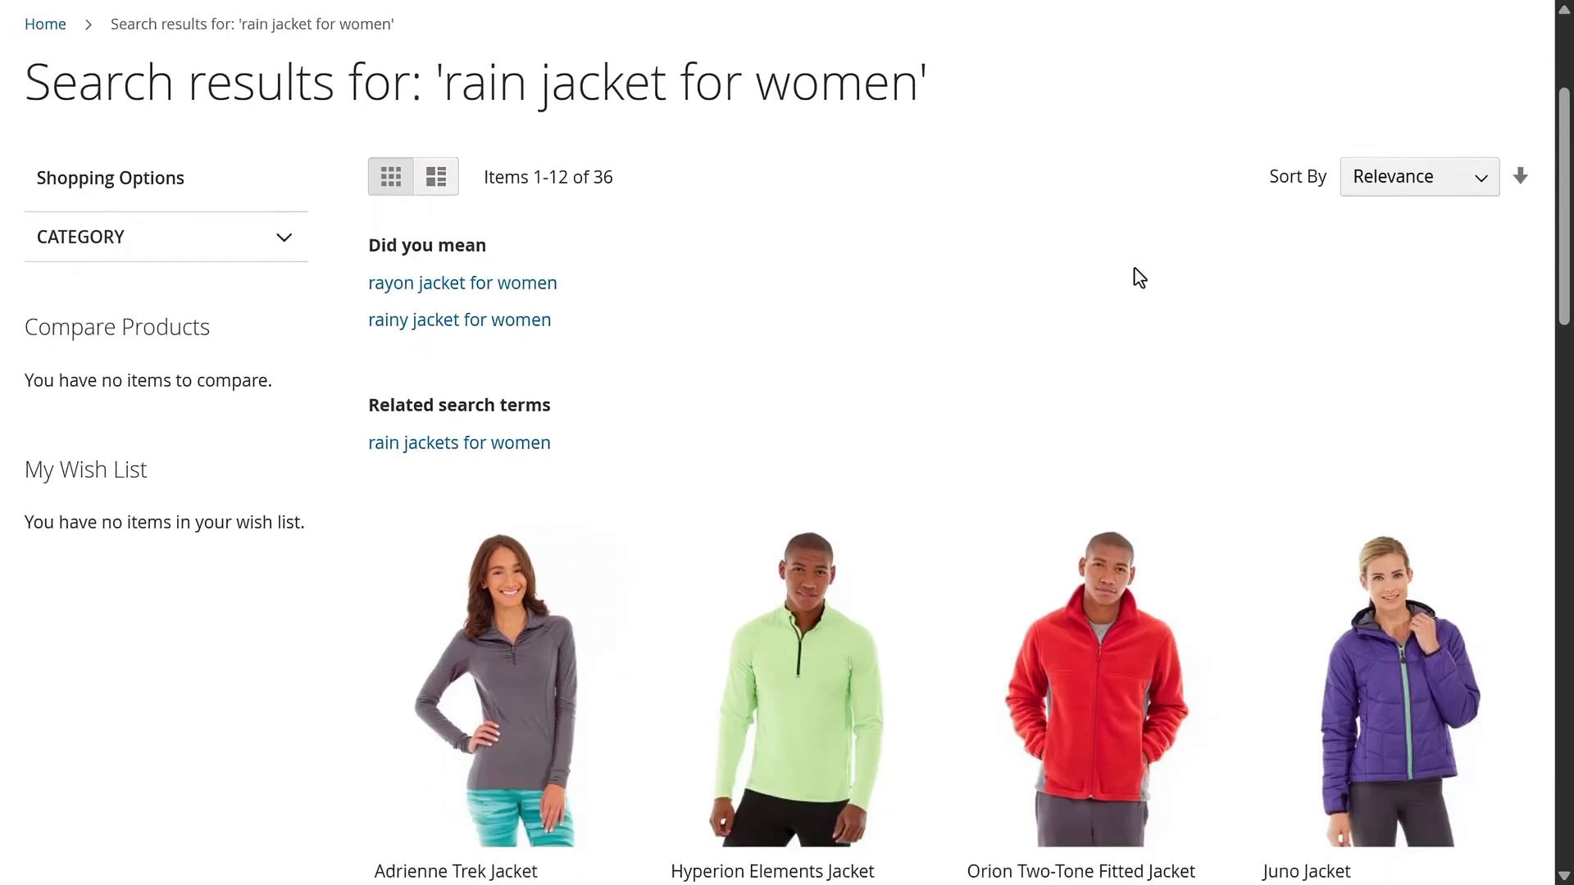
scroll("down", 3)
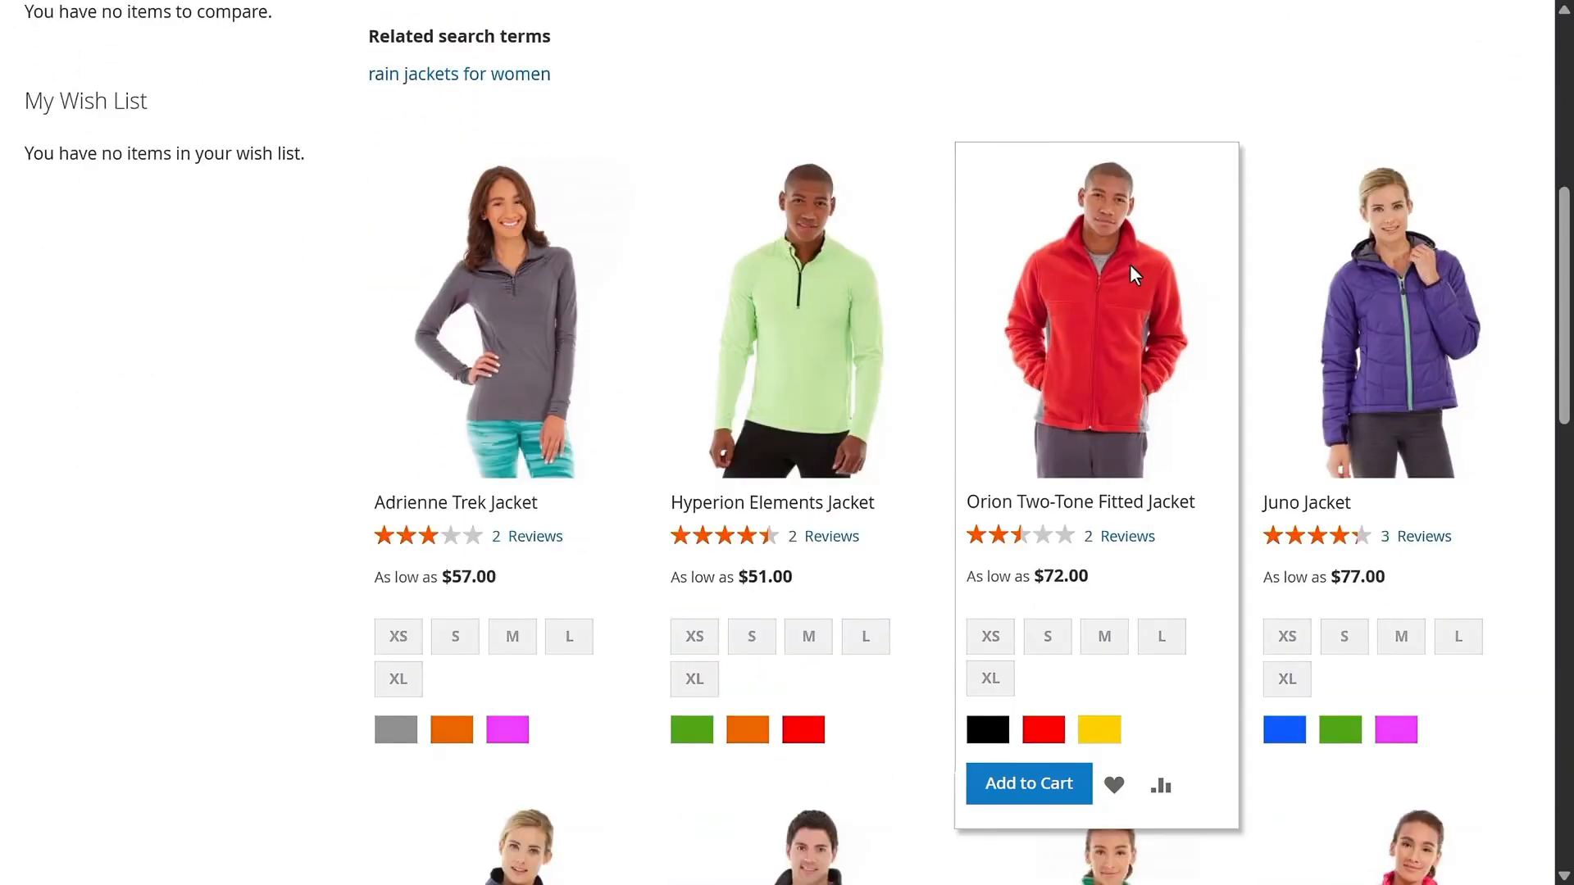
scroll("down", 3)
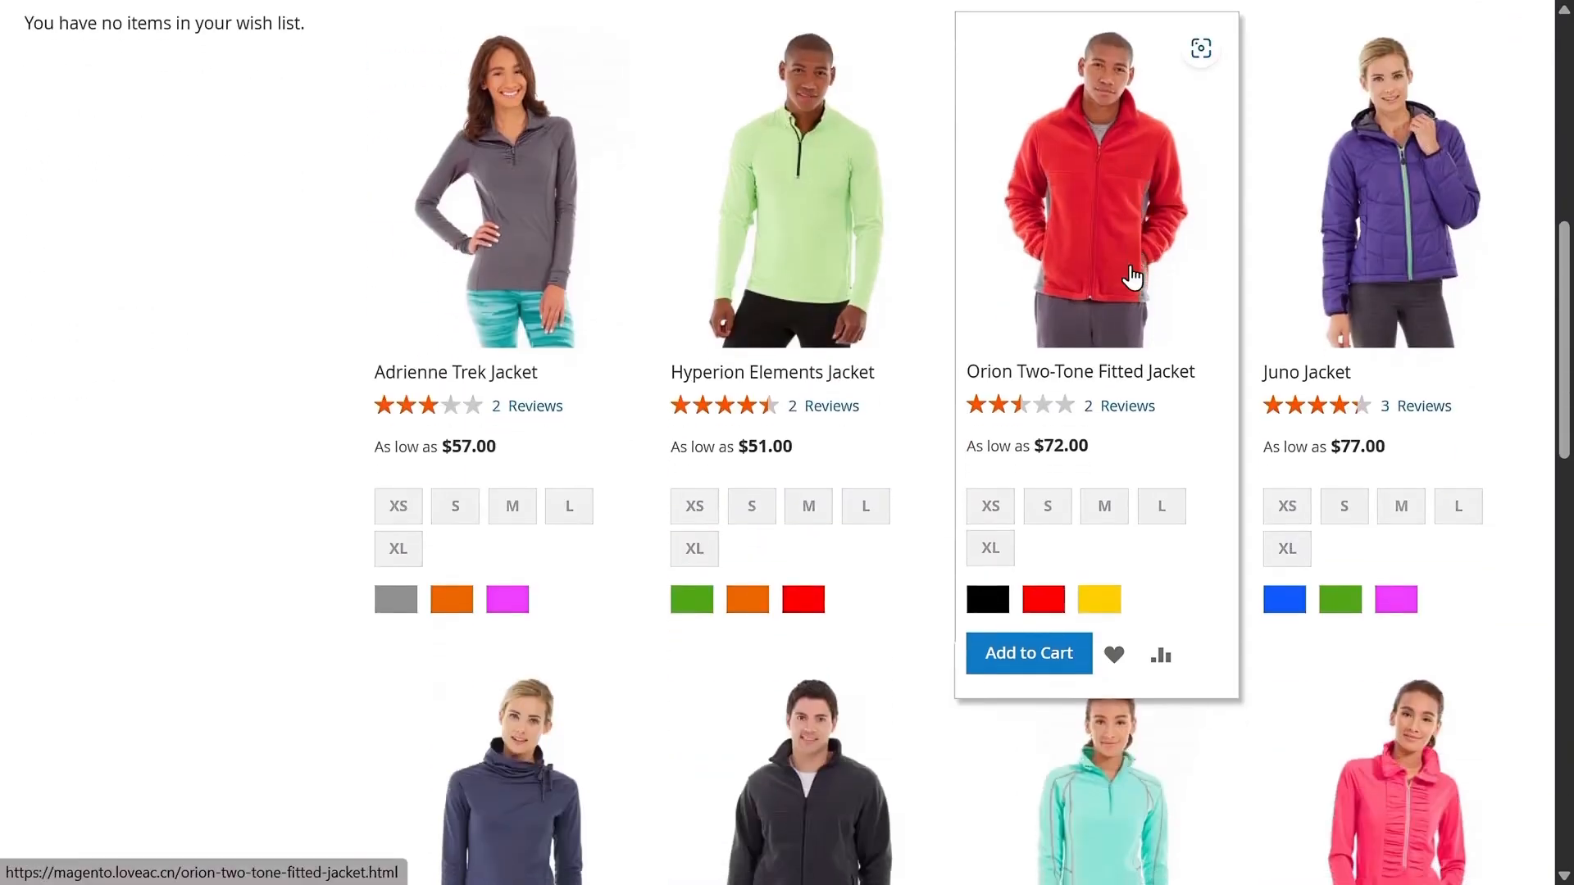
scroll("down", 3)
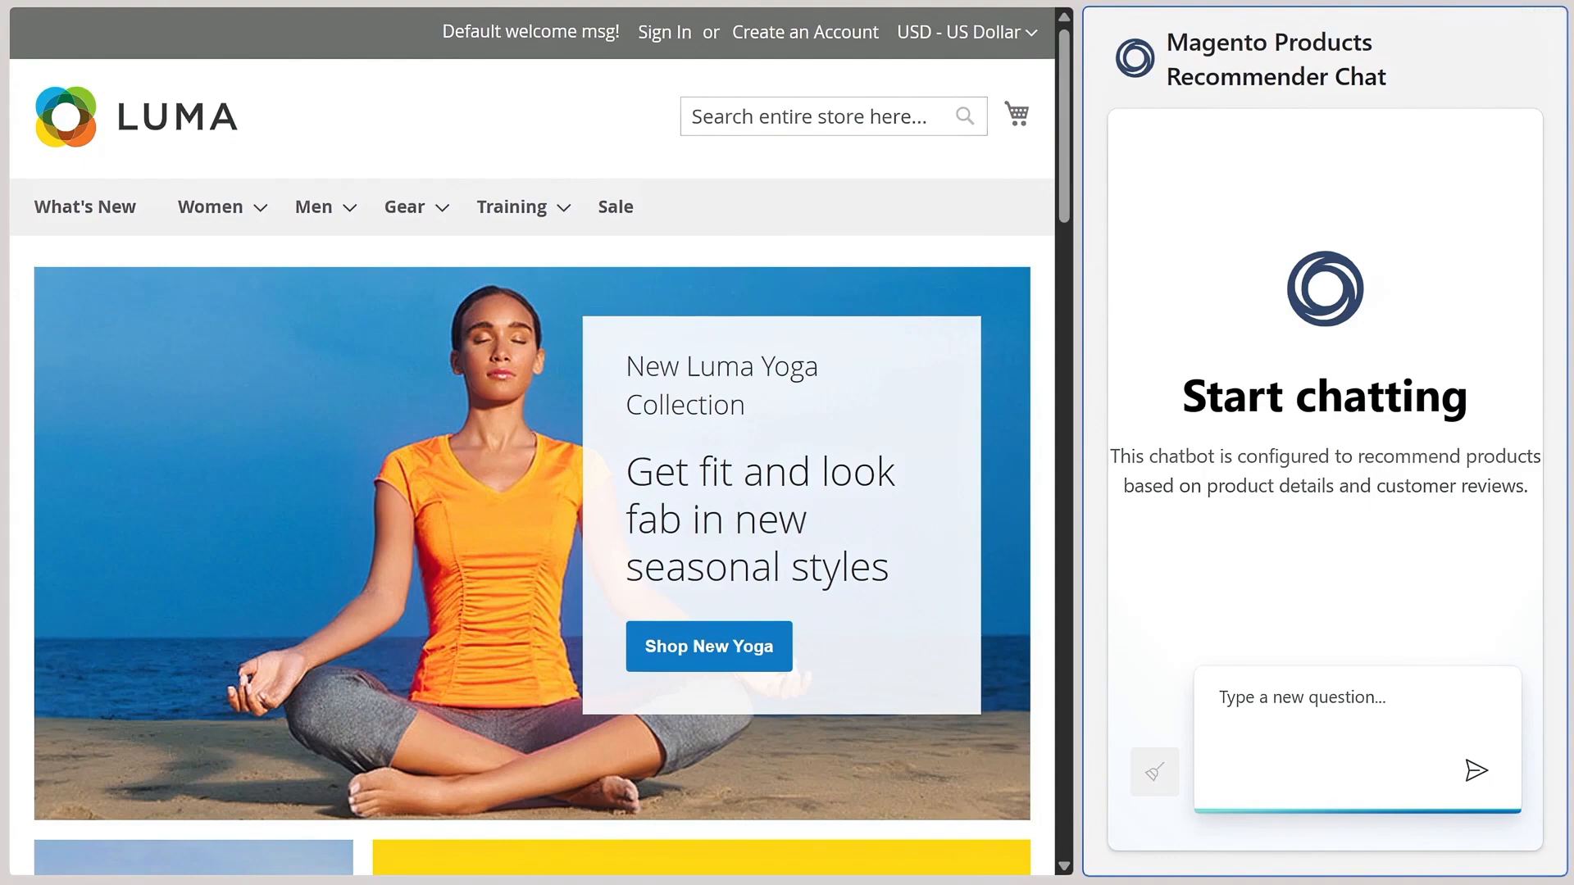
left_click(1358, 712)
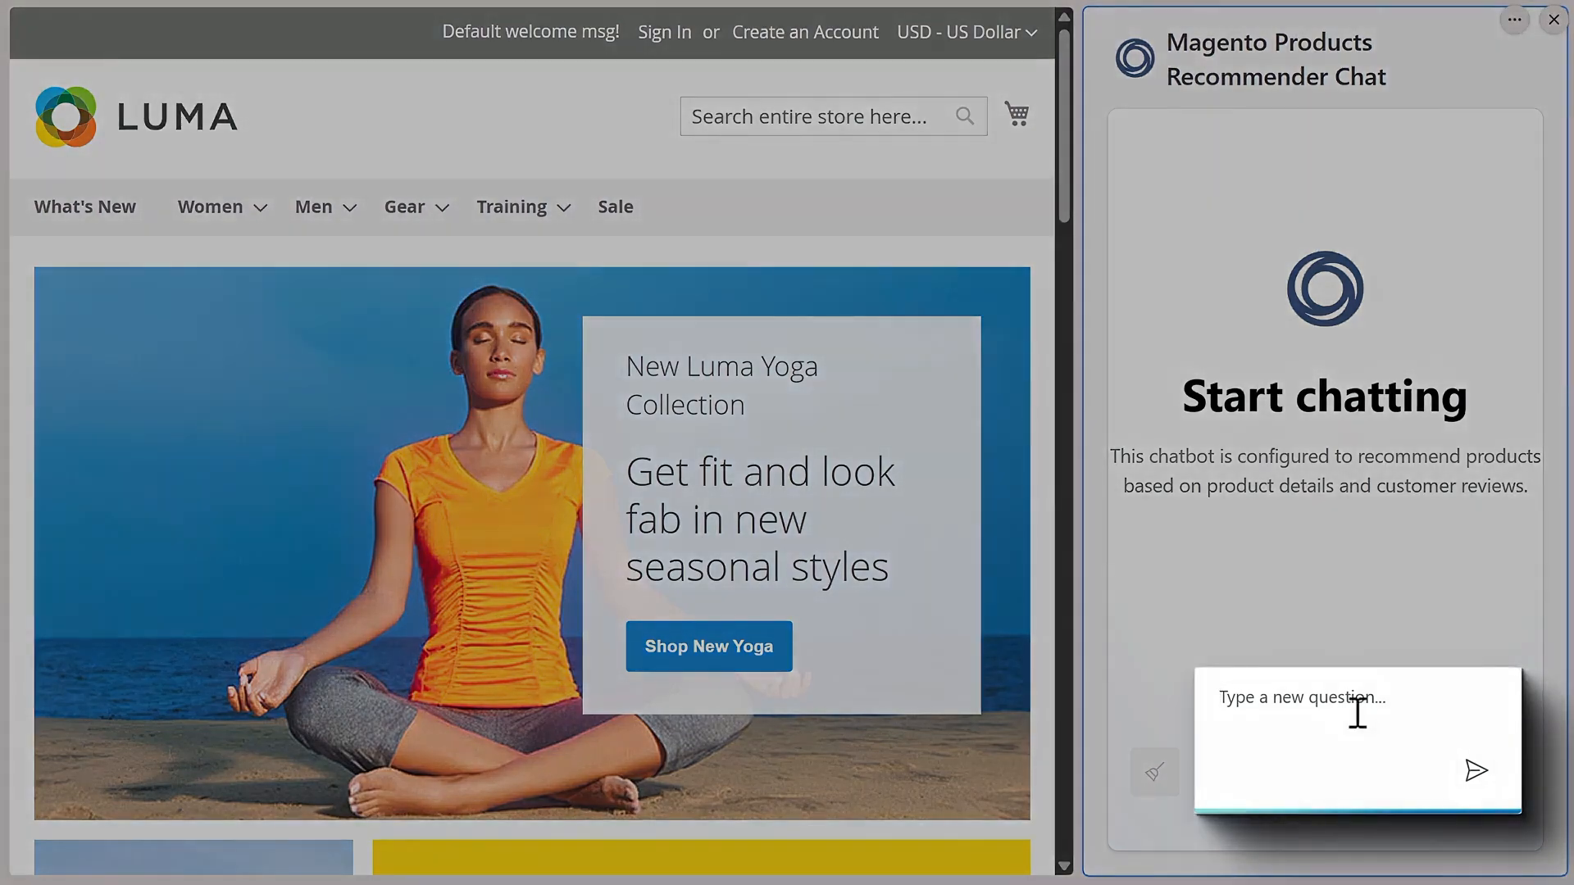
type("We live in Seattle and I am lo")
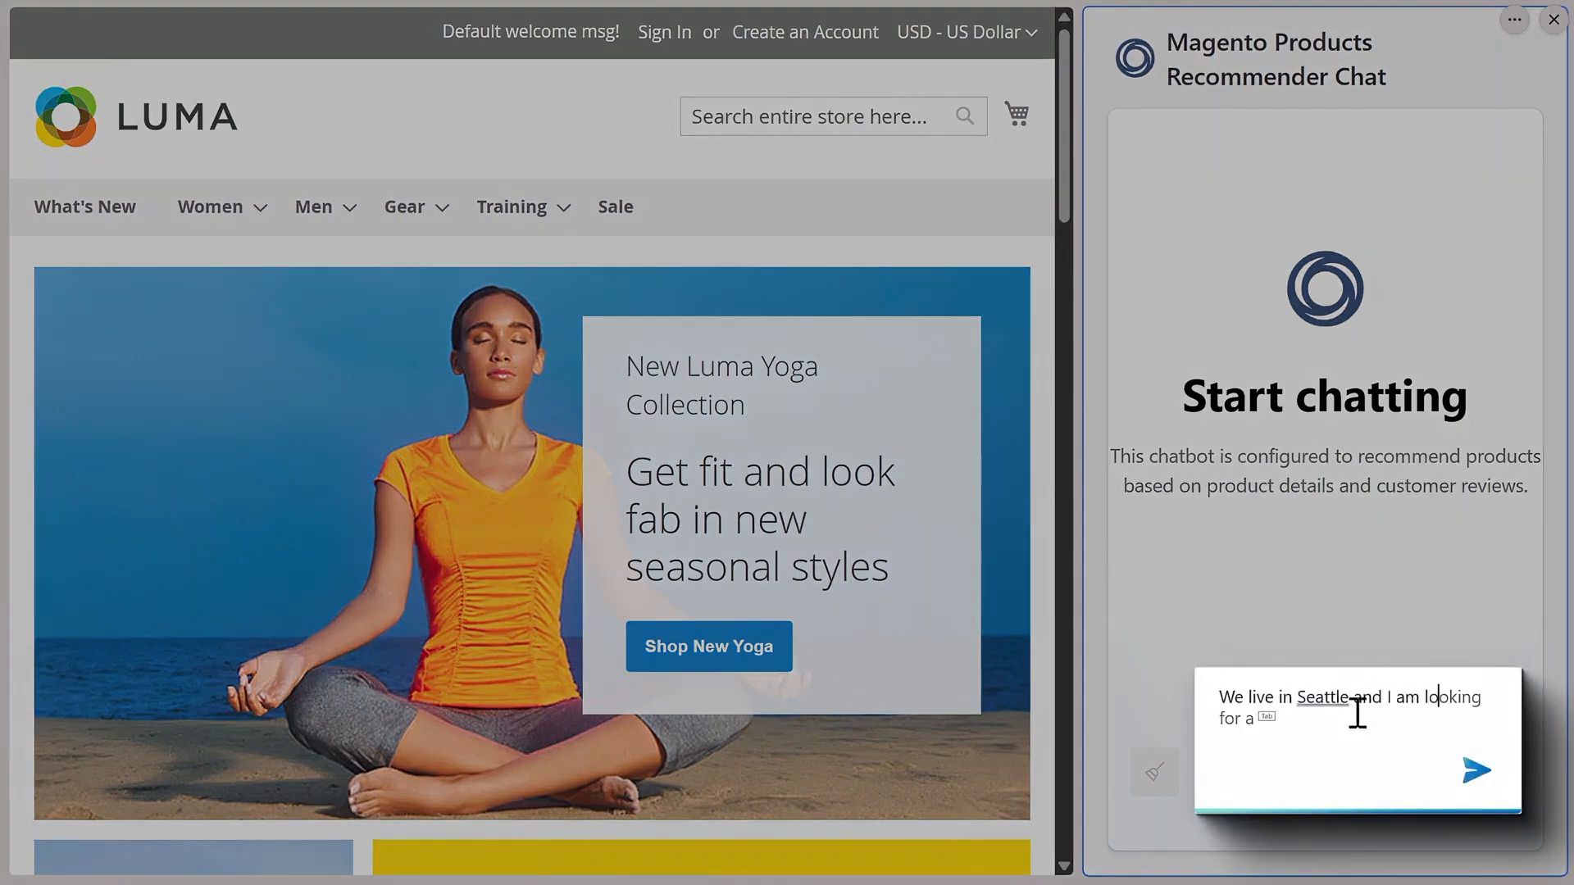
type("rain jacket for my wife")
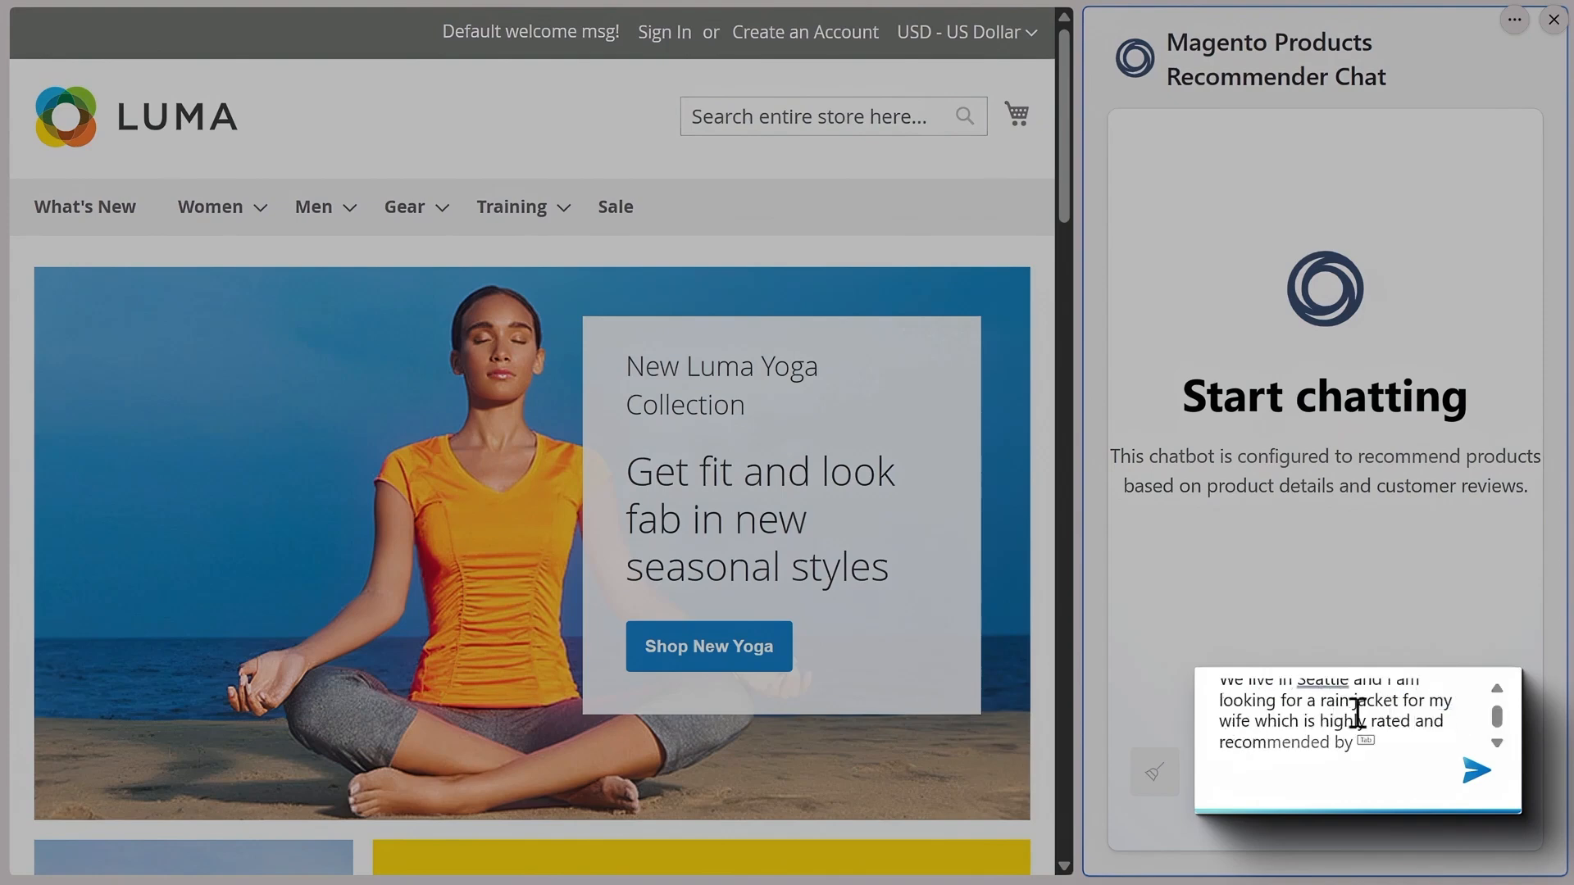
left_click(1476, 771)
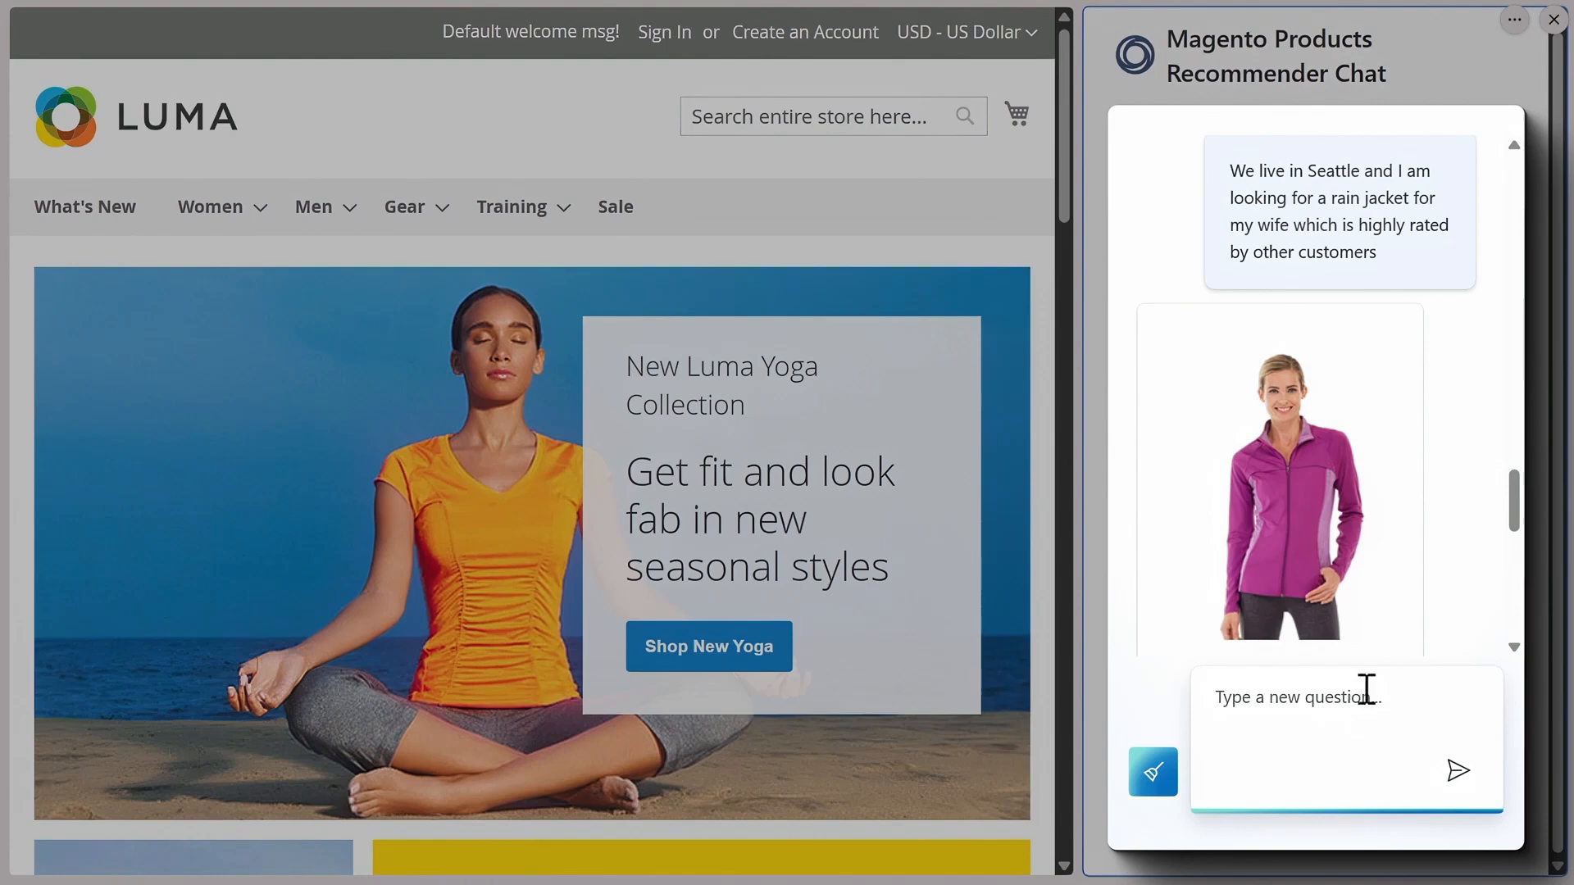
mouse_move(1343, 570)
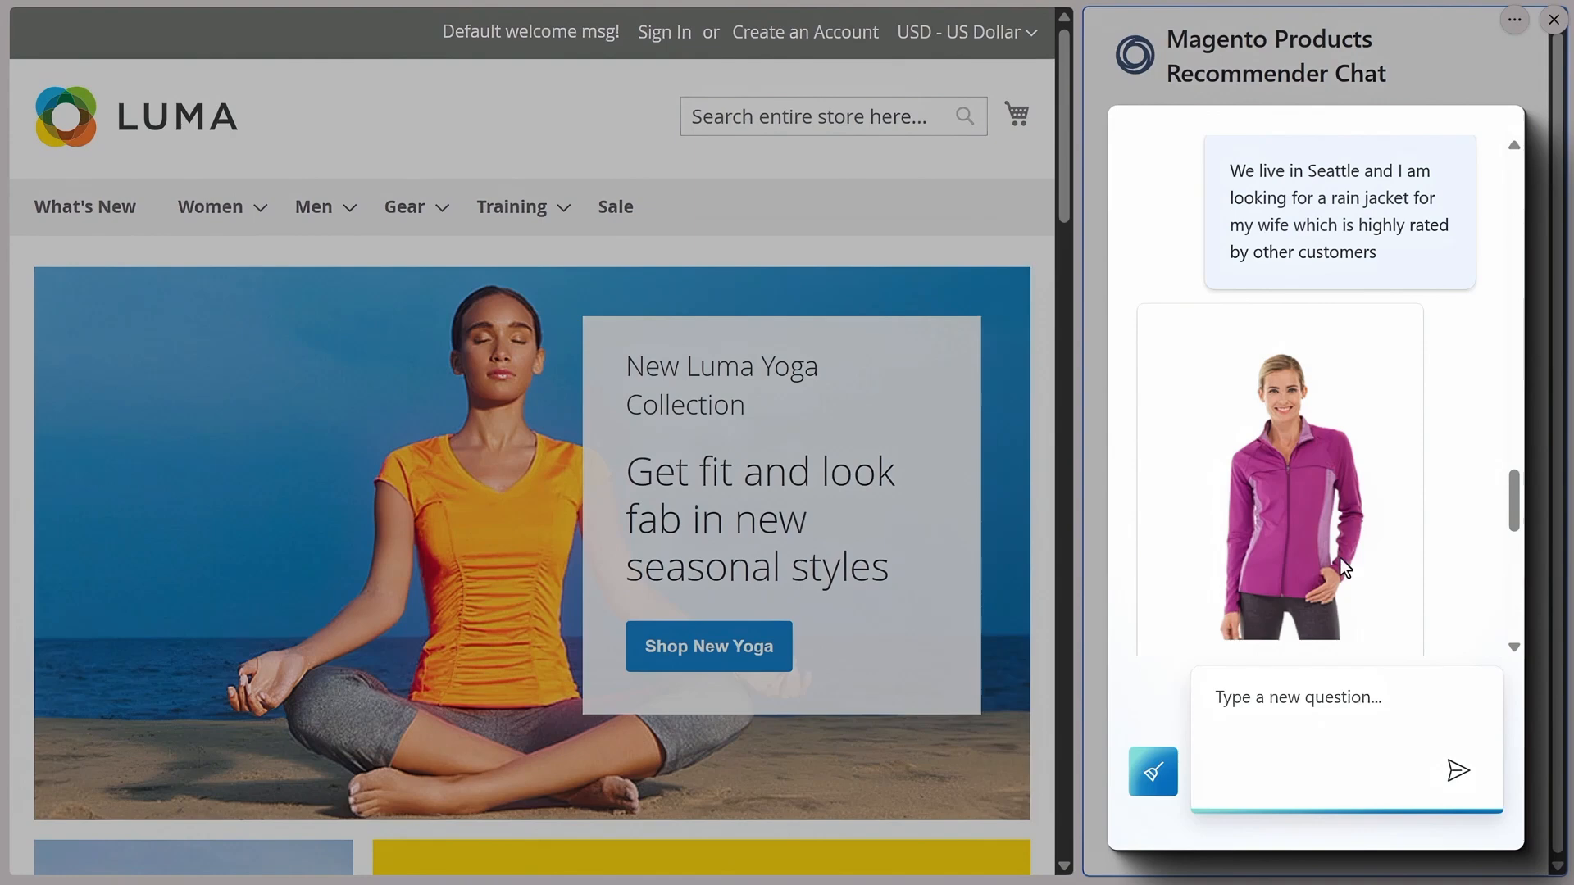
scroll("down", 3)
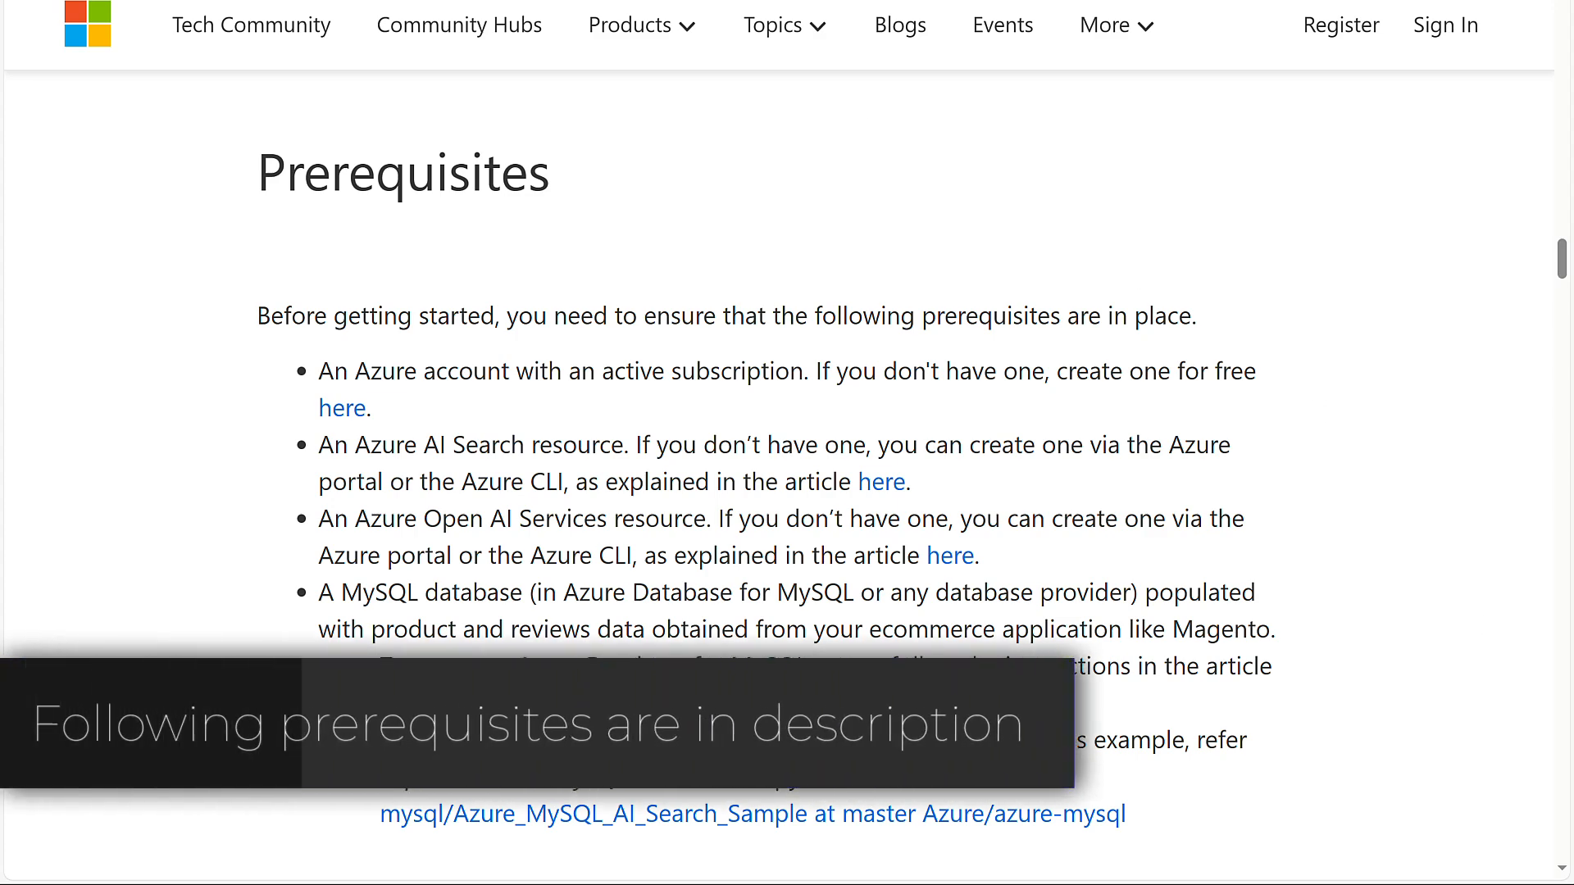
- Follow the 'here' link to the Azure free-account page and browse it
left_click(341, 408)
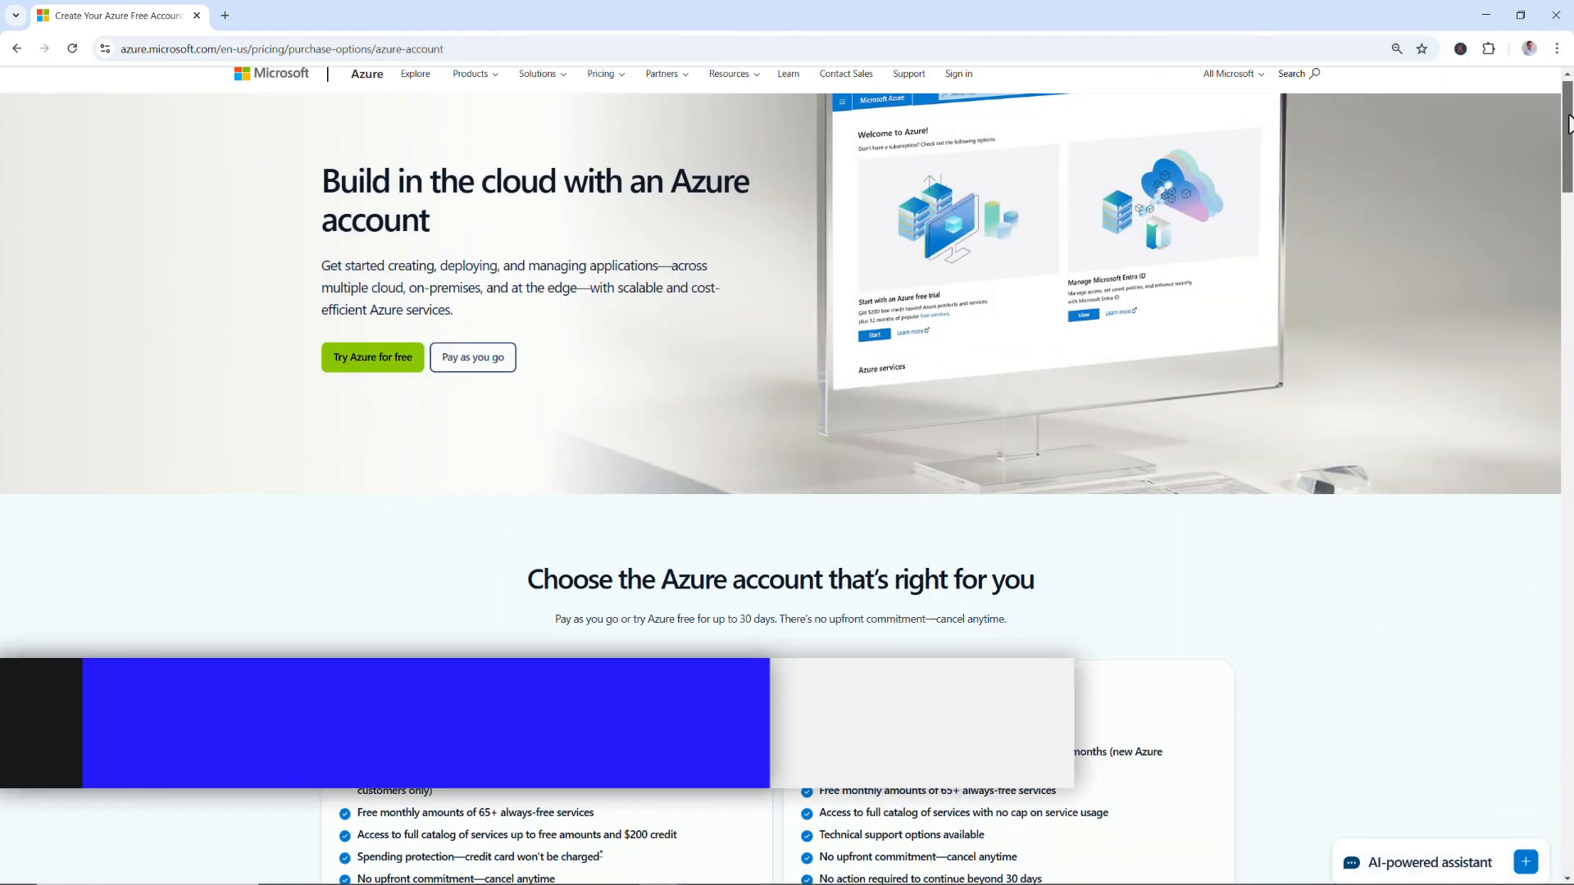
scroll("down", 3)
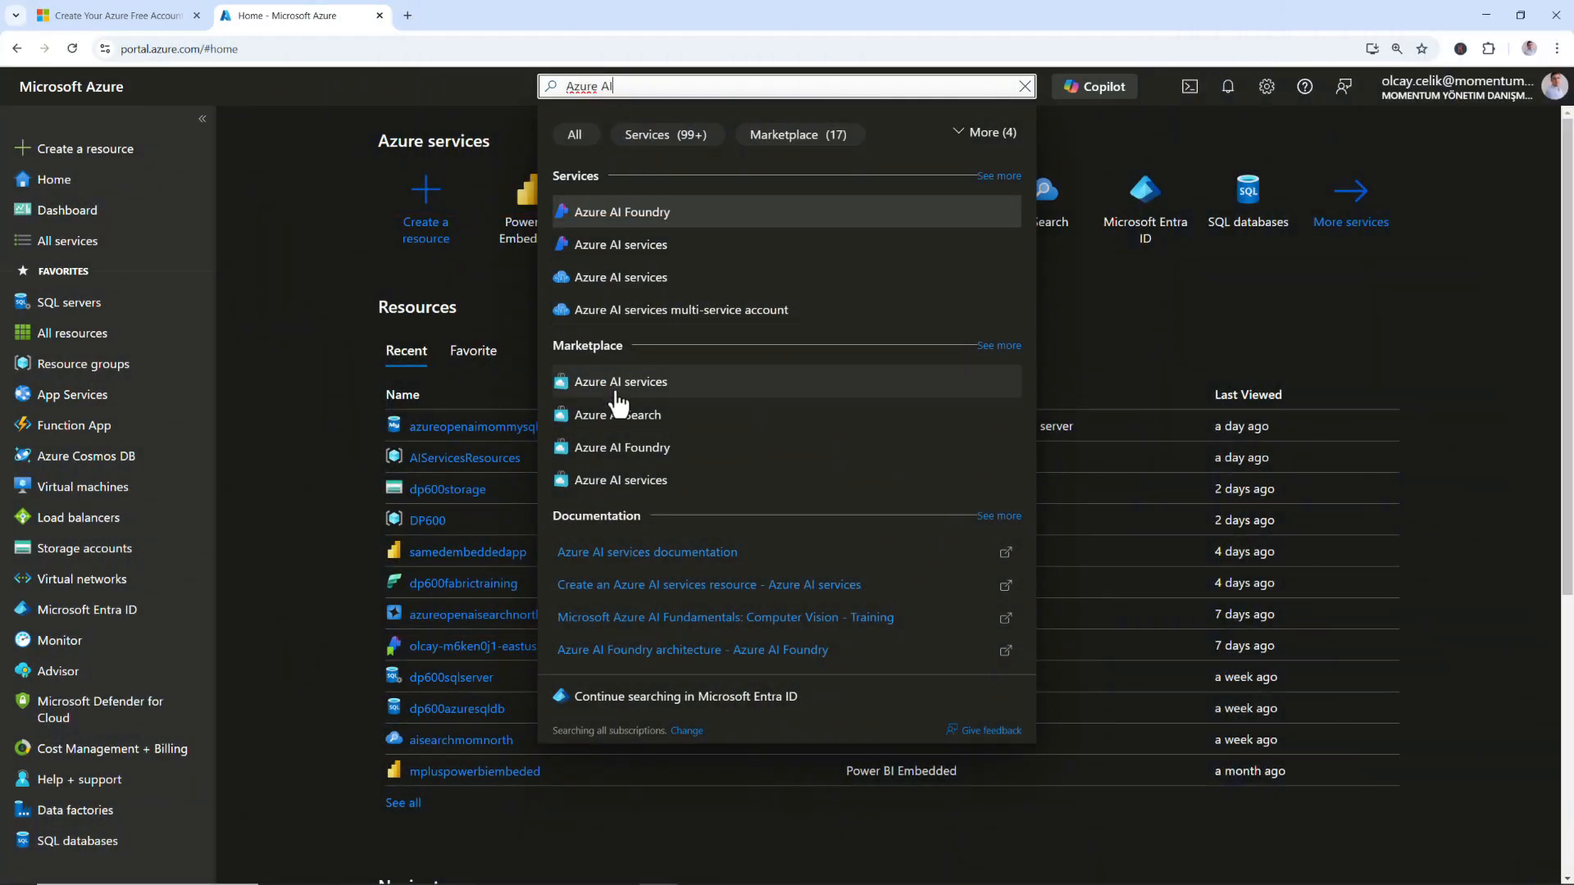
- Open azureopenaimommysqltest from Recent resources, then the Azure OpenAI resource overview
left_click(619, 415)
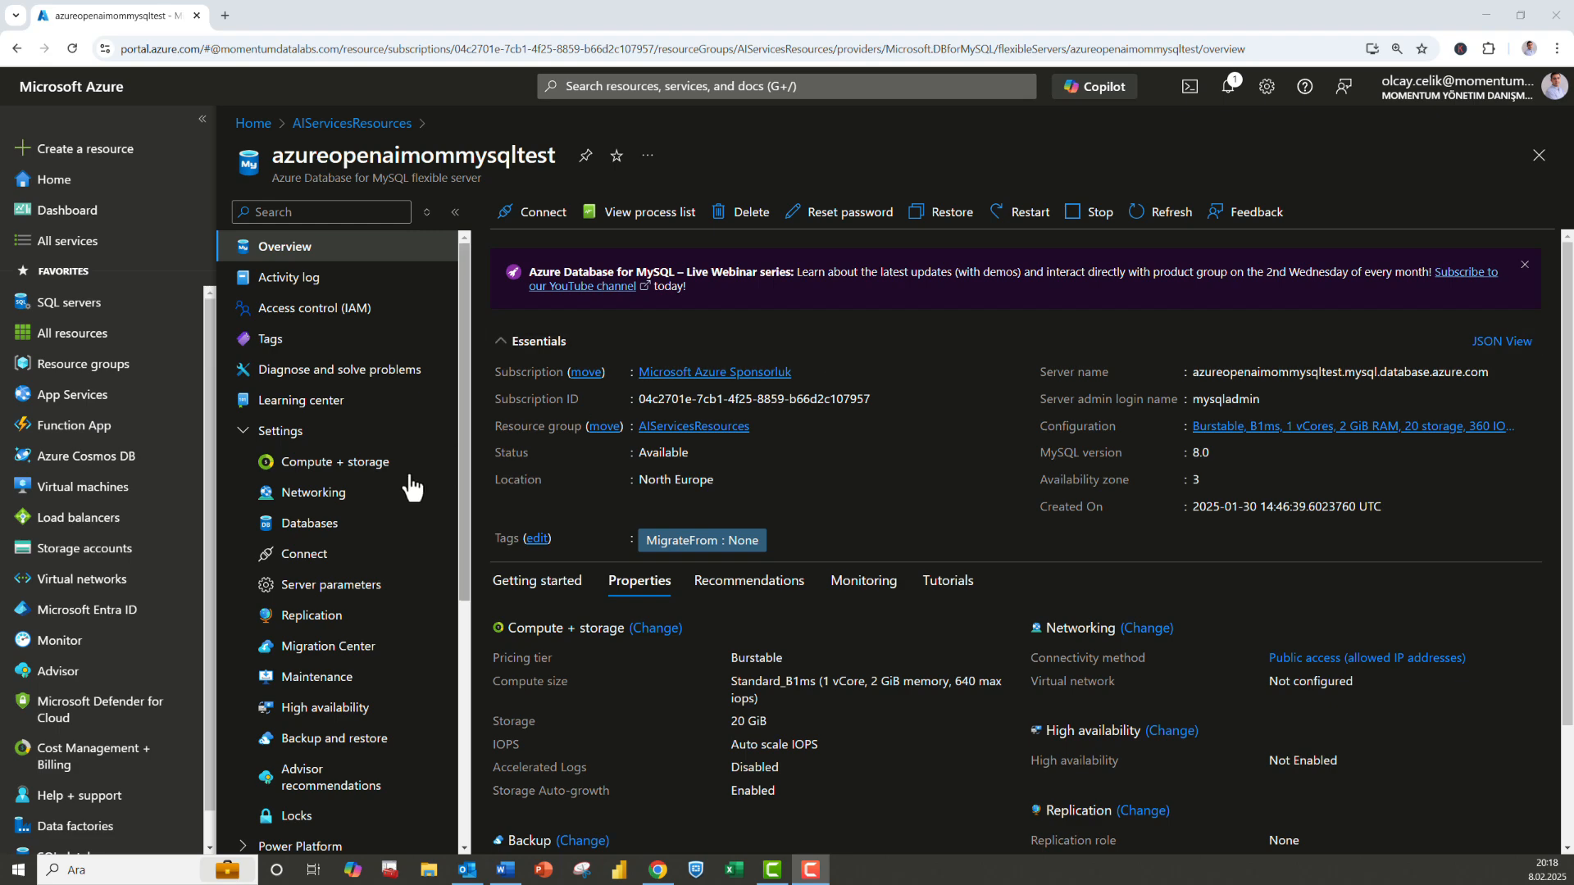
left_click(311, 492)
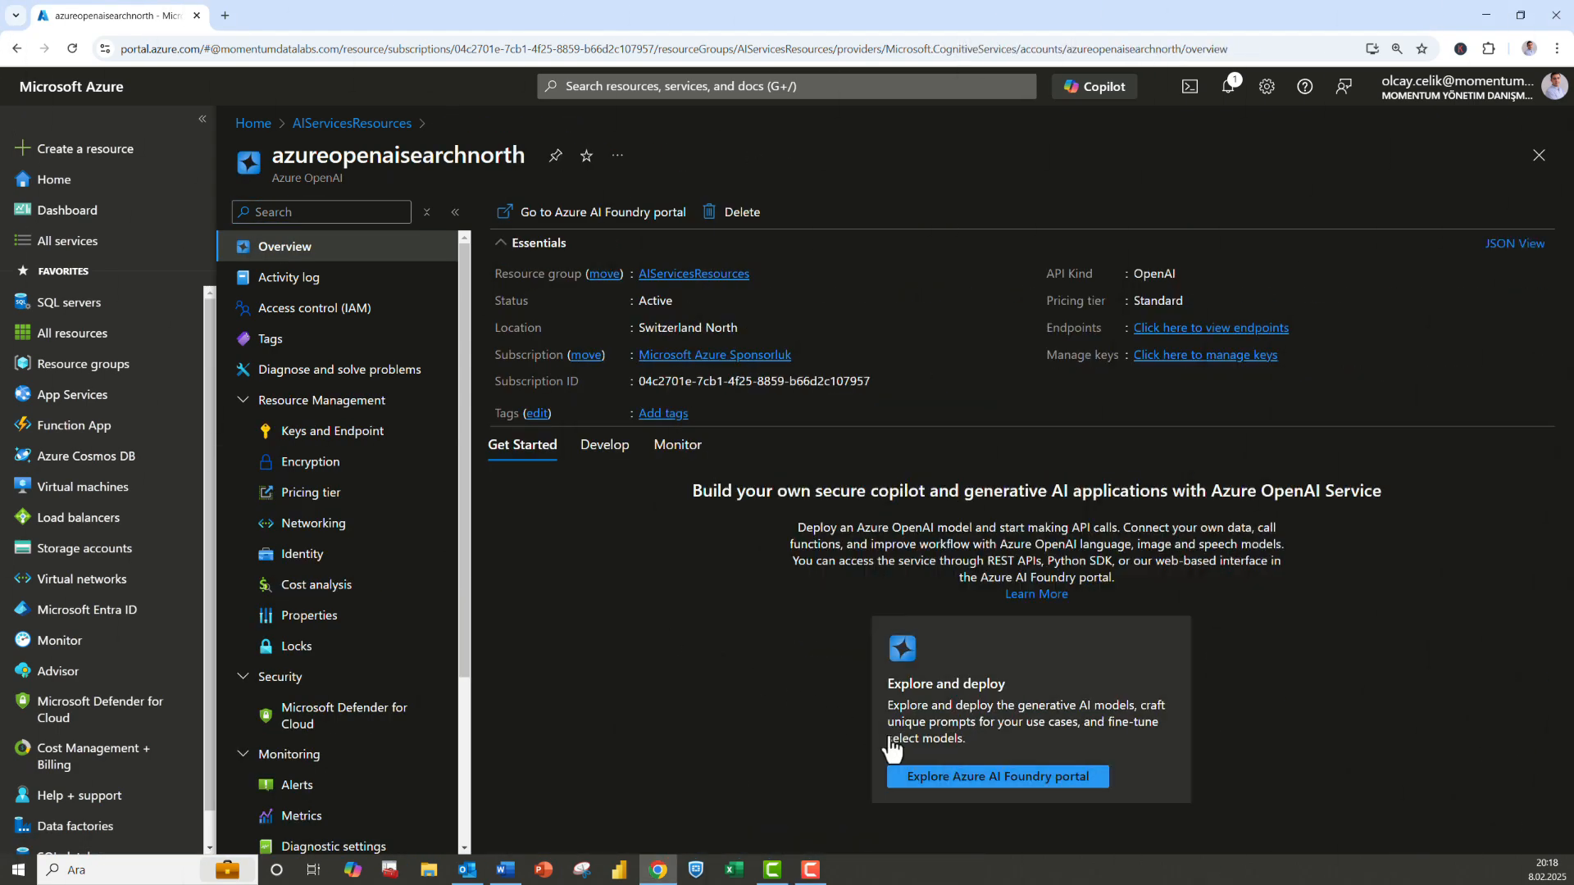
left_click(997, 777)
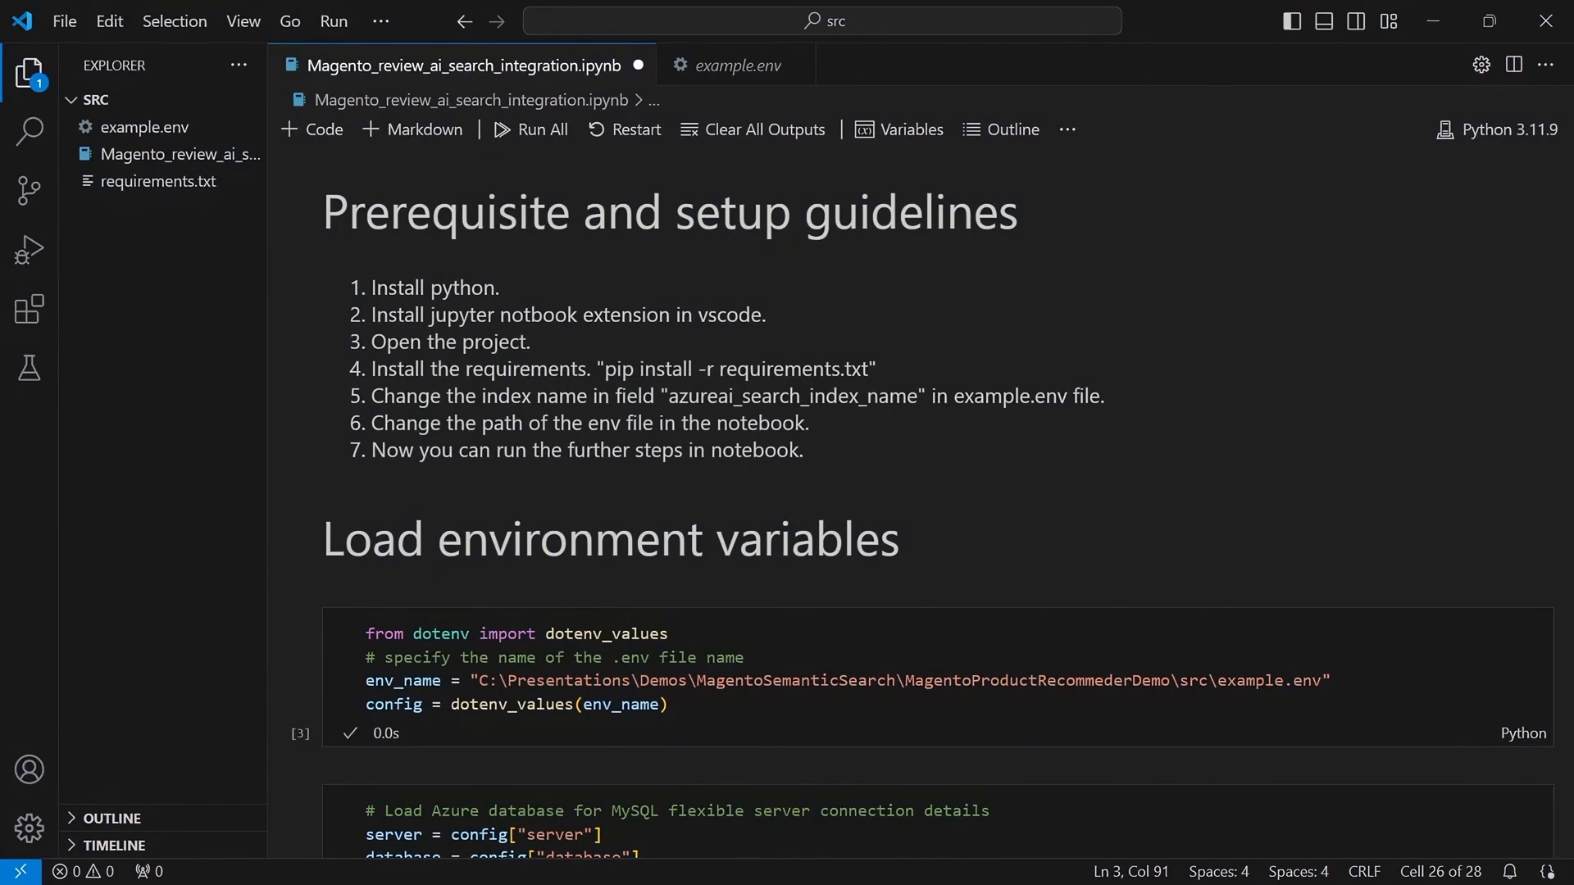
scroll("down", 3)
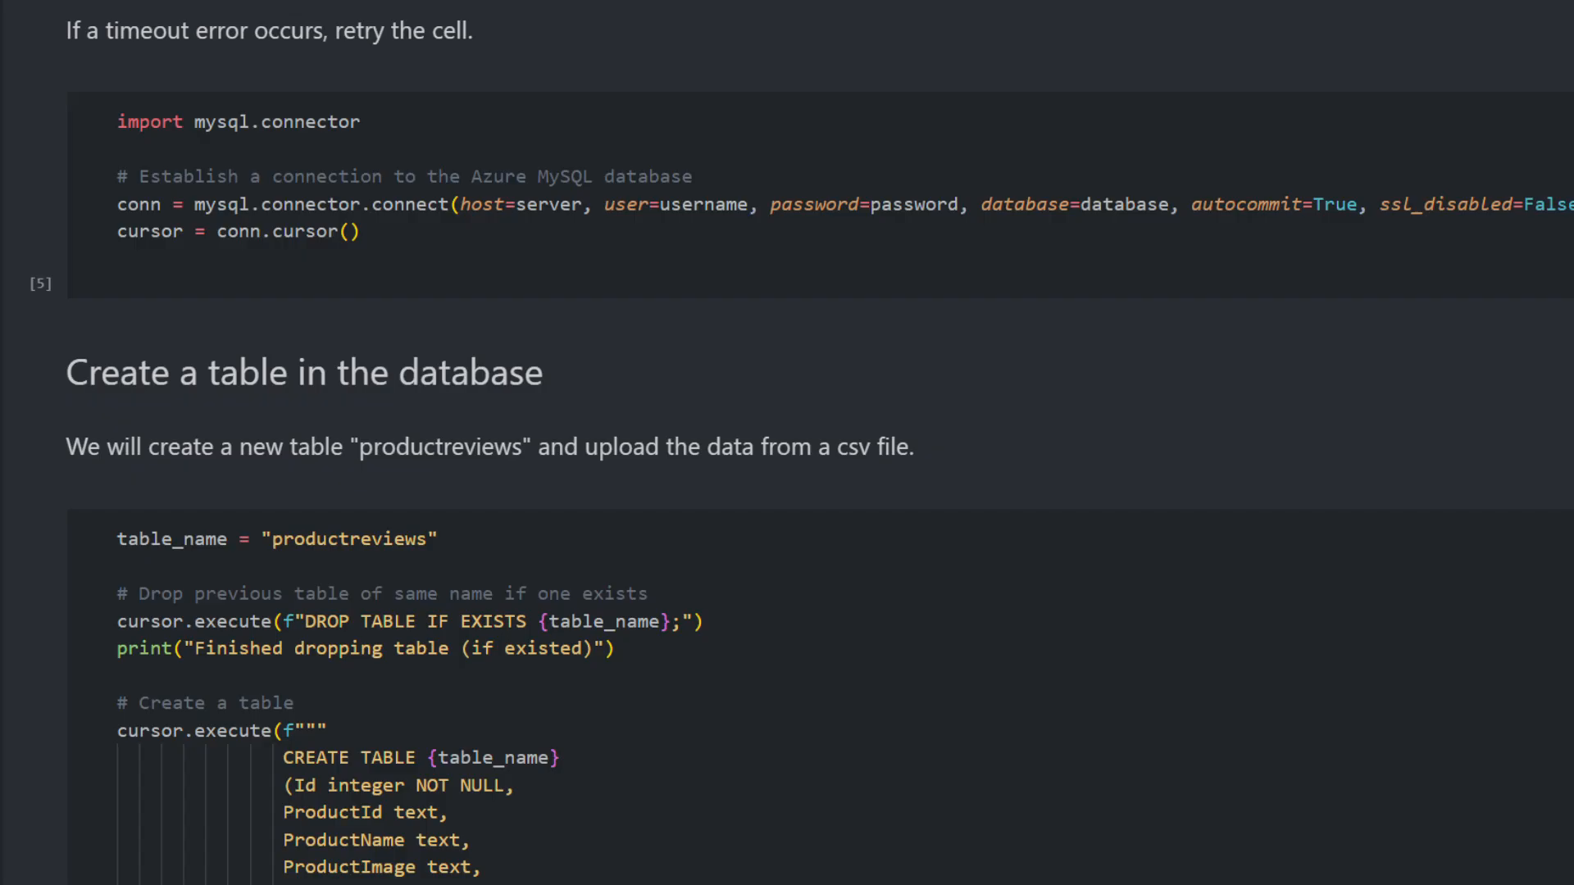
scroll("down", 3)
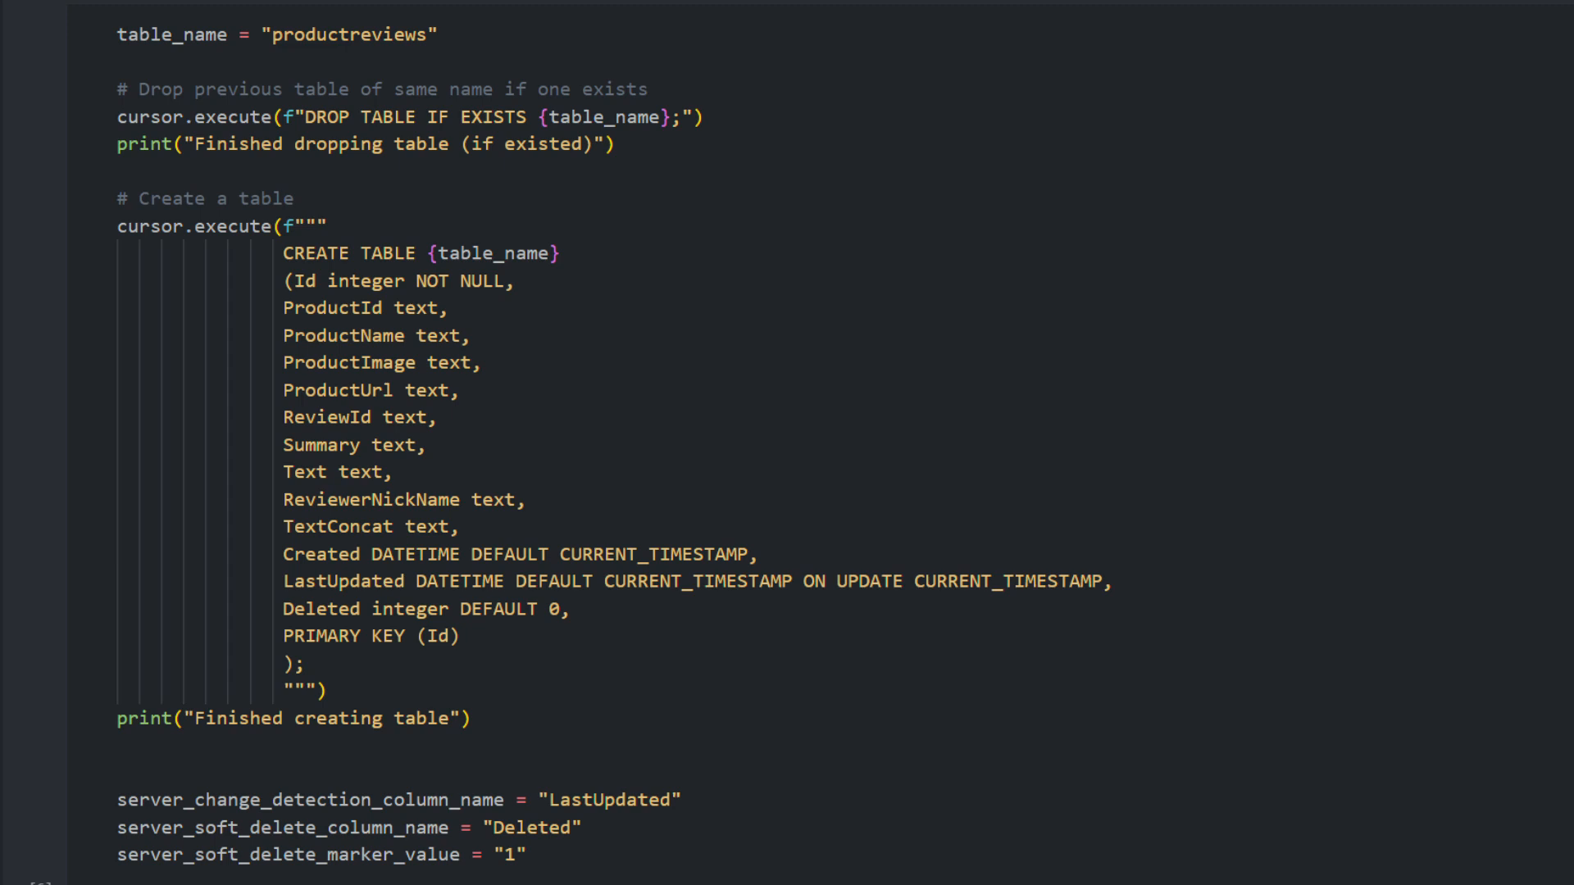
scroll("down", 3)
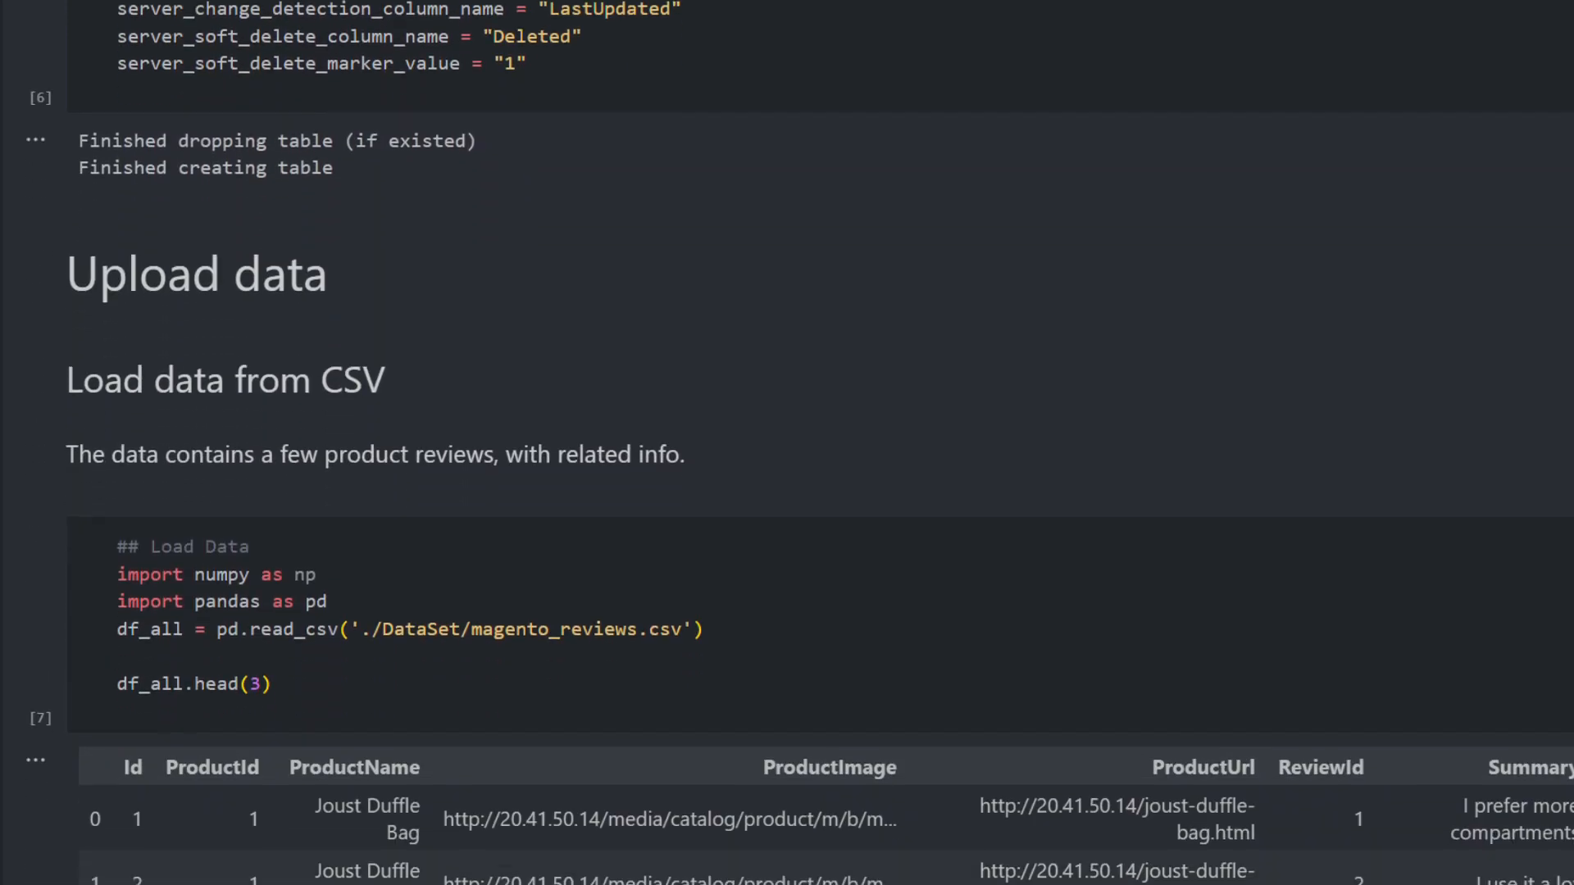
scroll("down", 3)
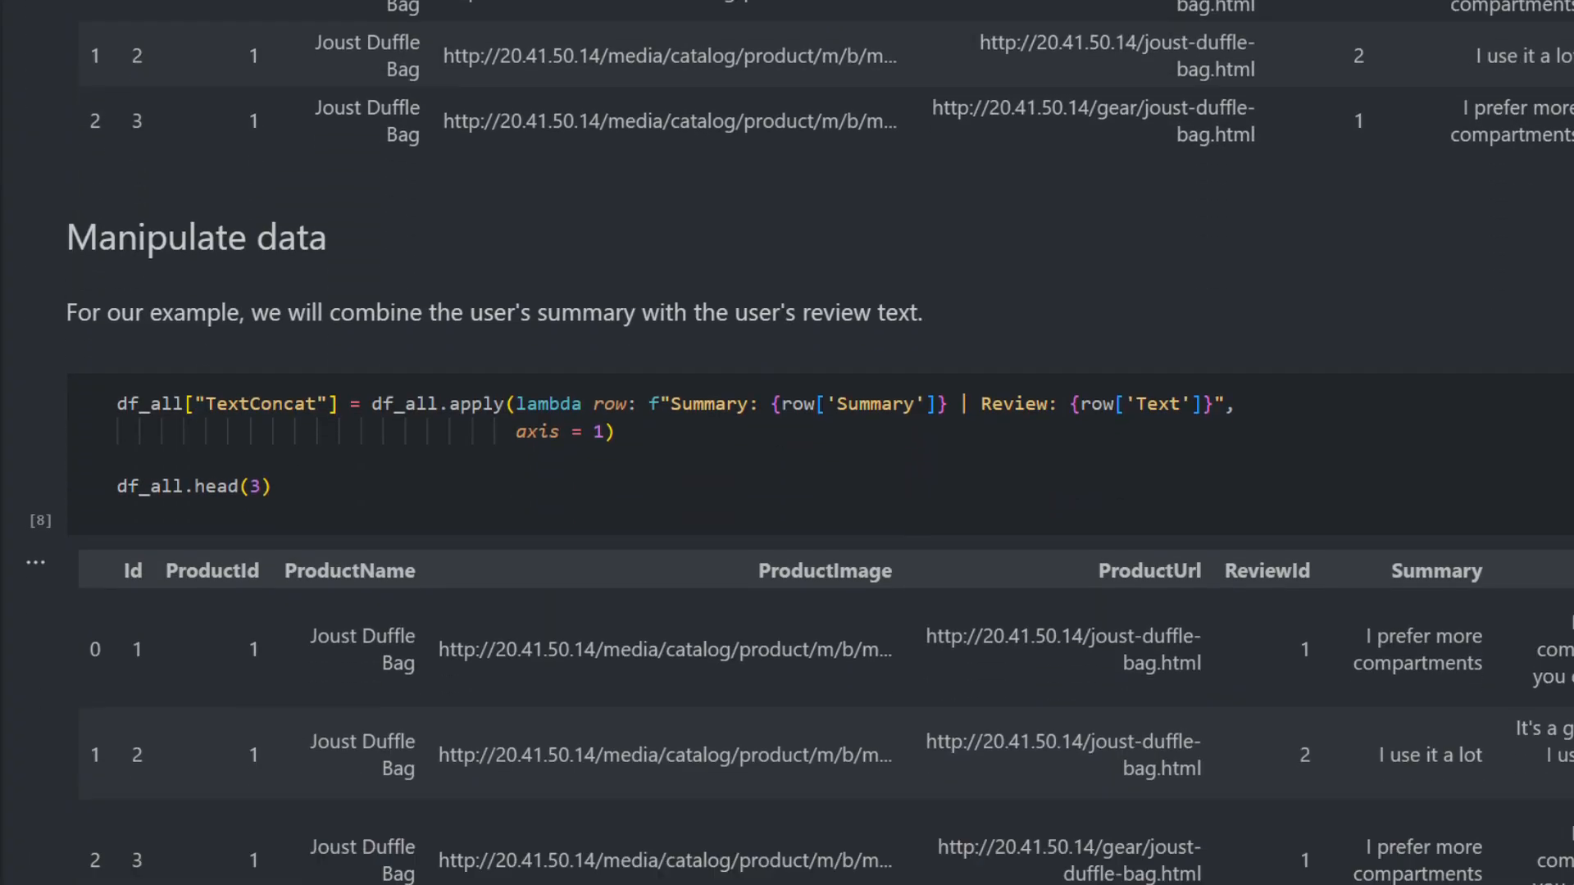
scroll("down", 3)
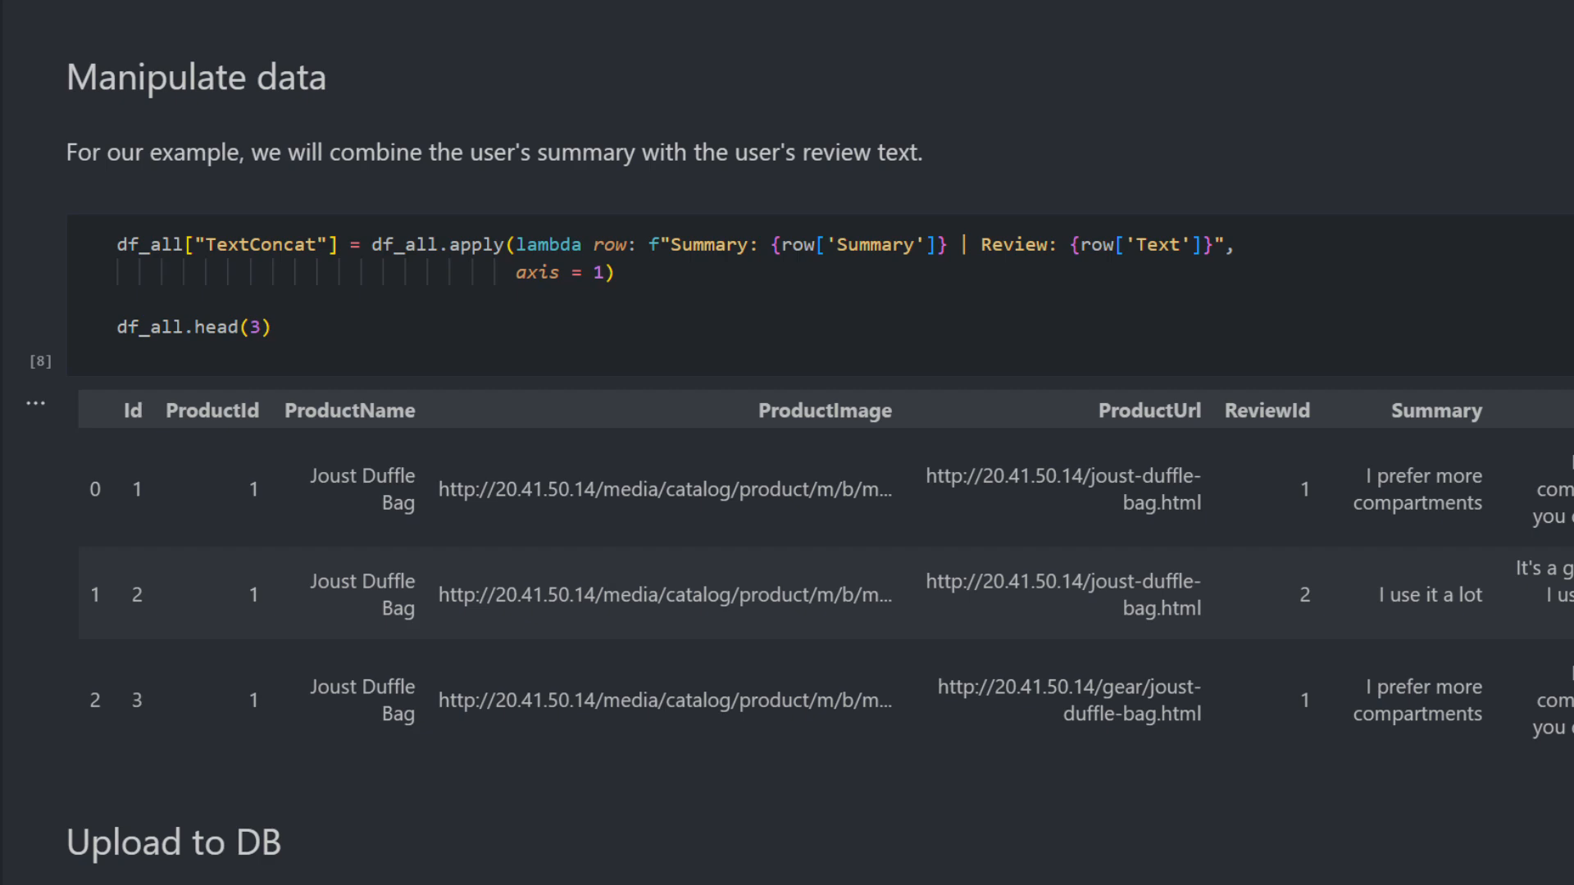
scroll("down", 3)
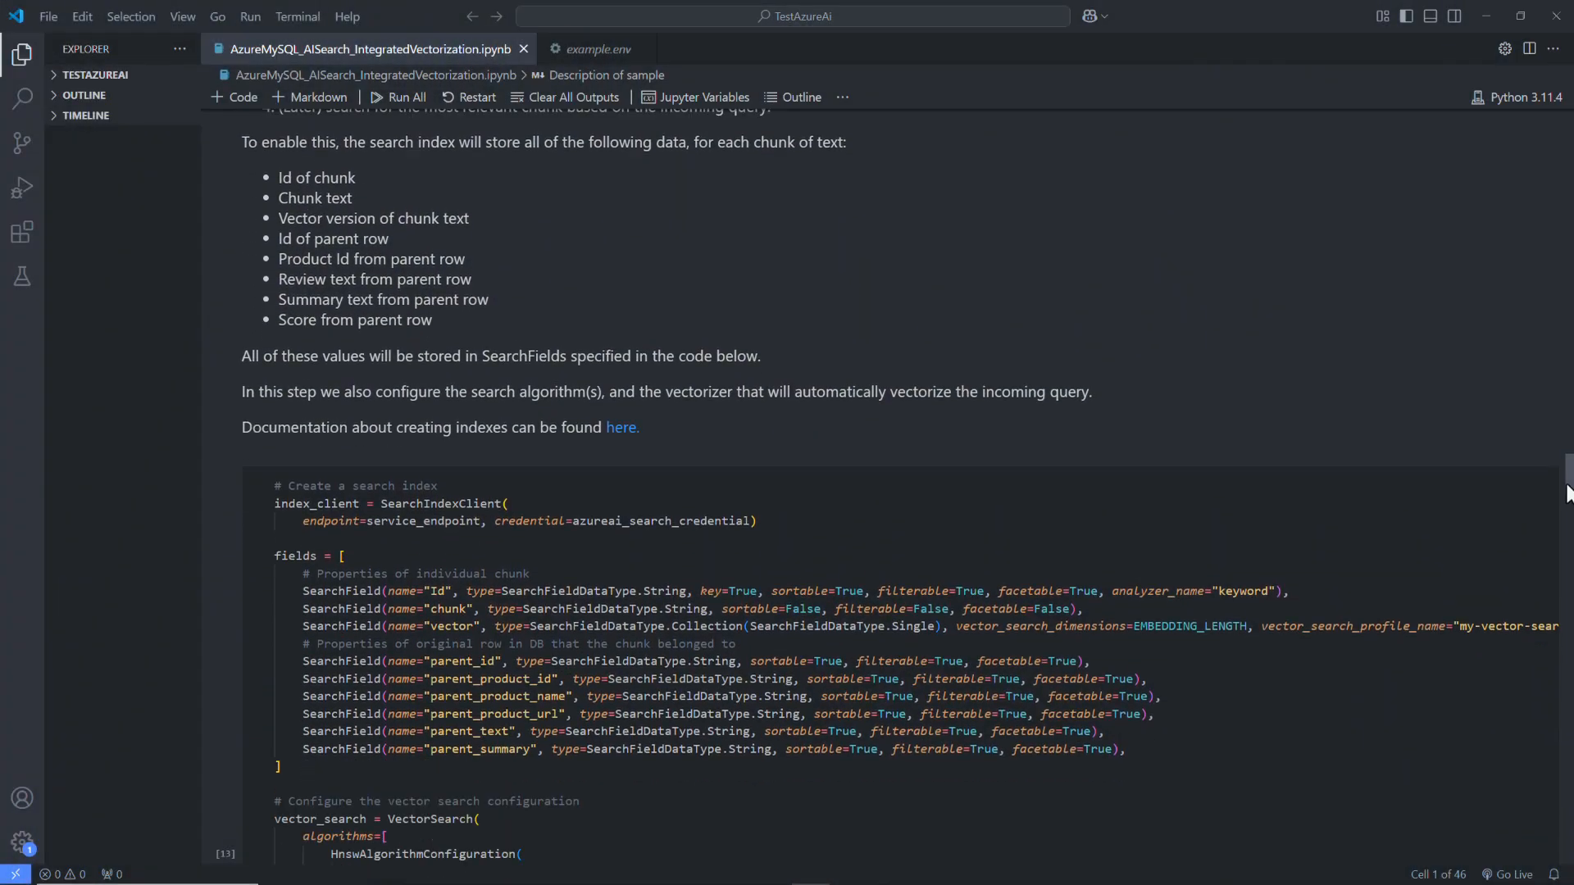
scroll("down", 3)
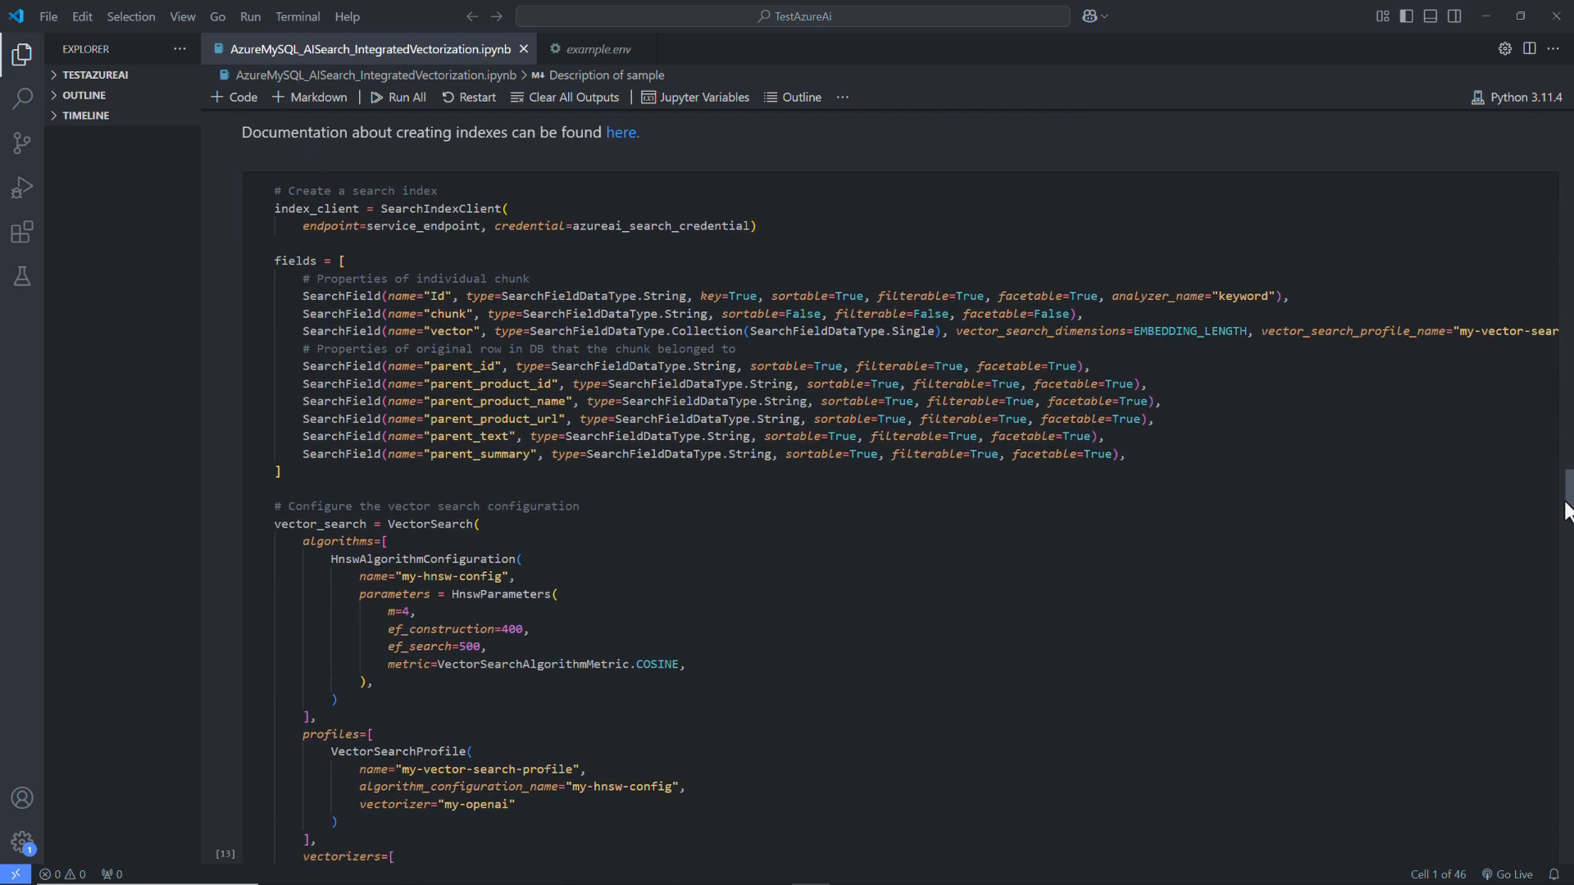
scroll("down", 3)
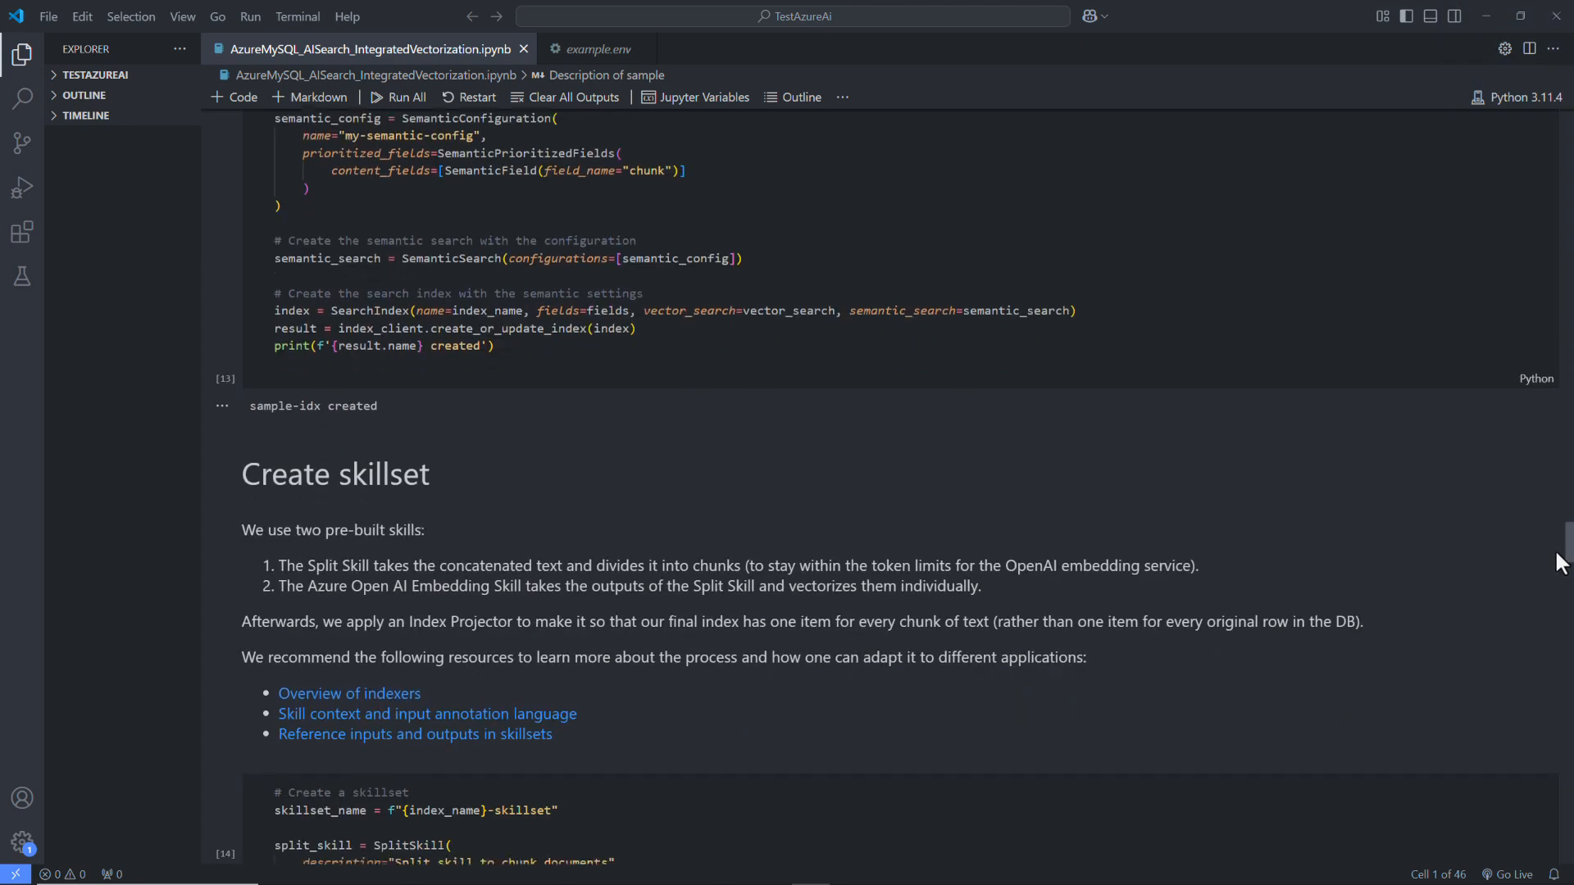
scroll("down", 3)
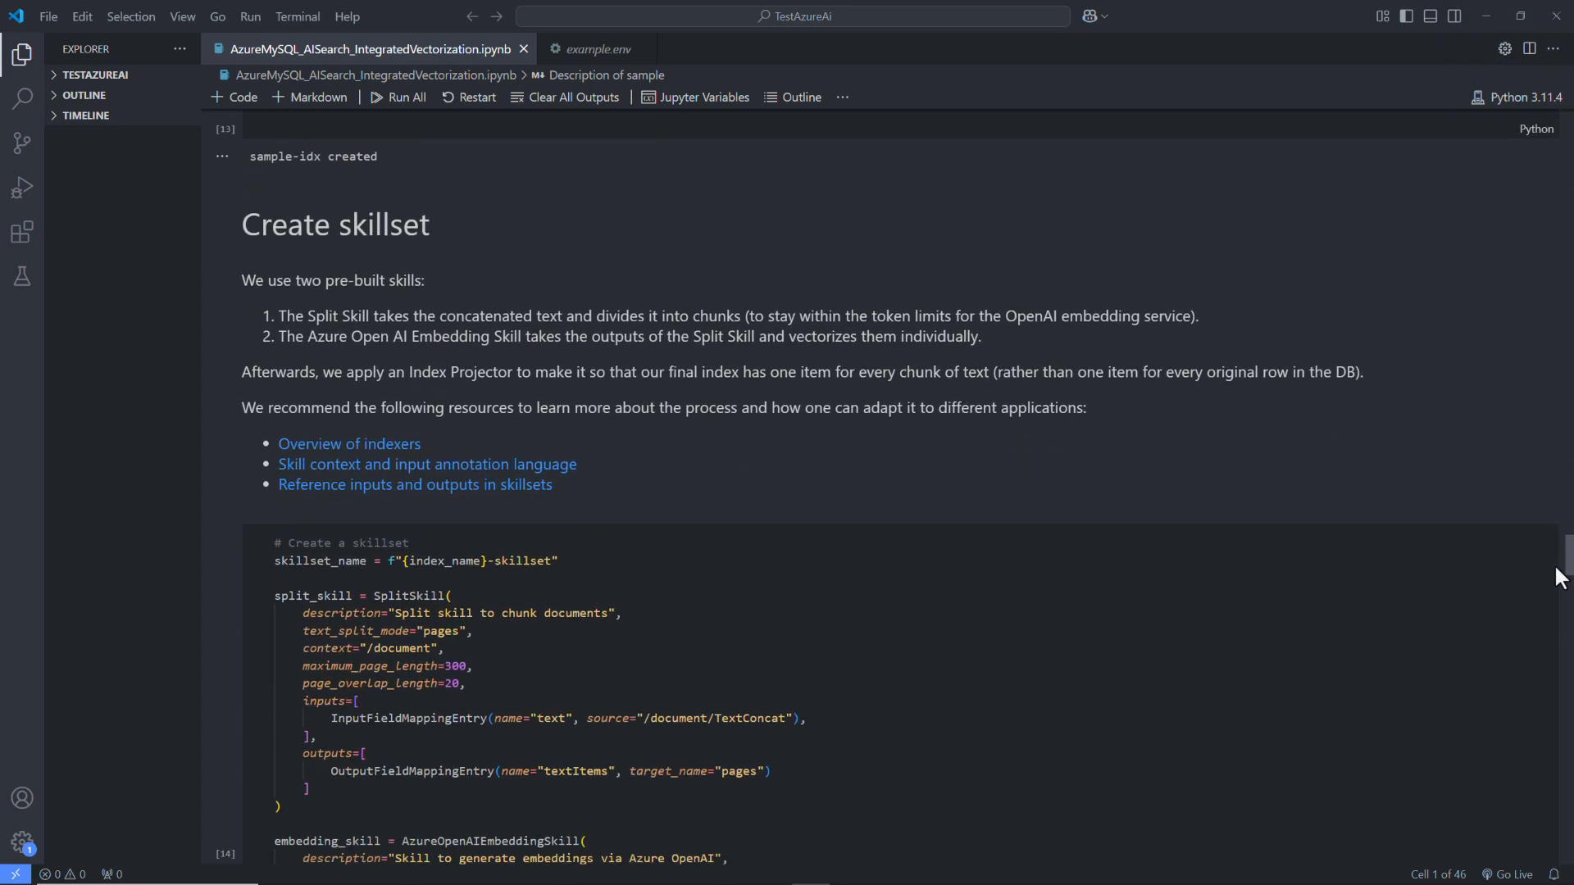
scroll("down", 3)
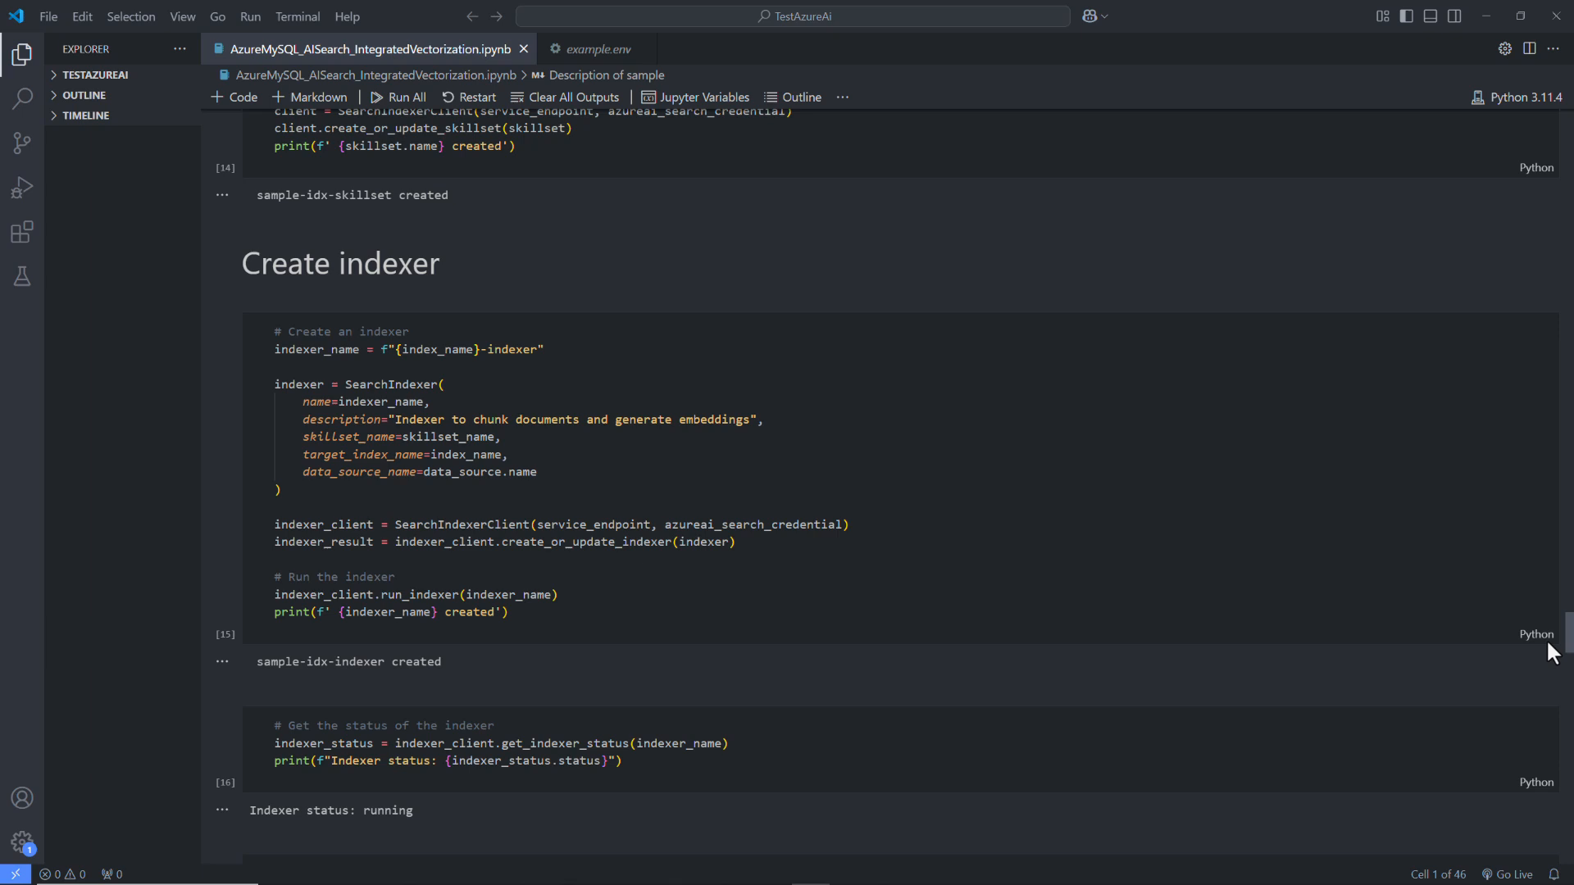
left_click(403, 472)
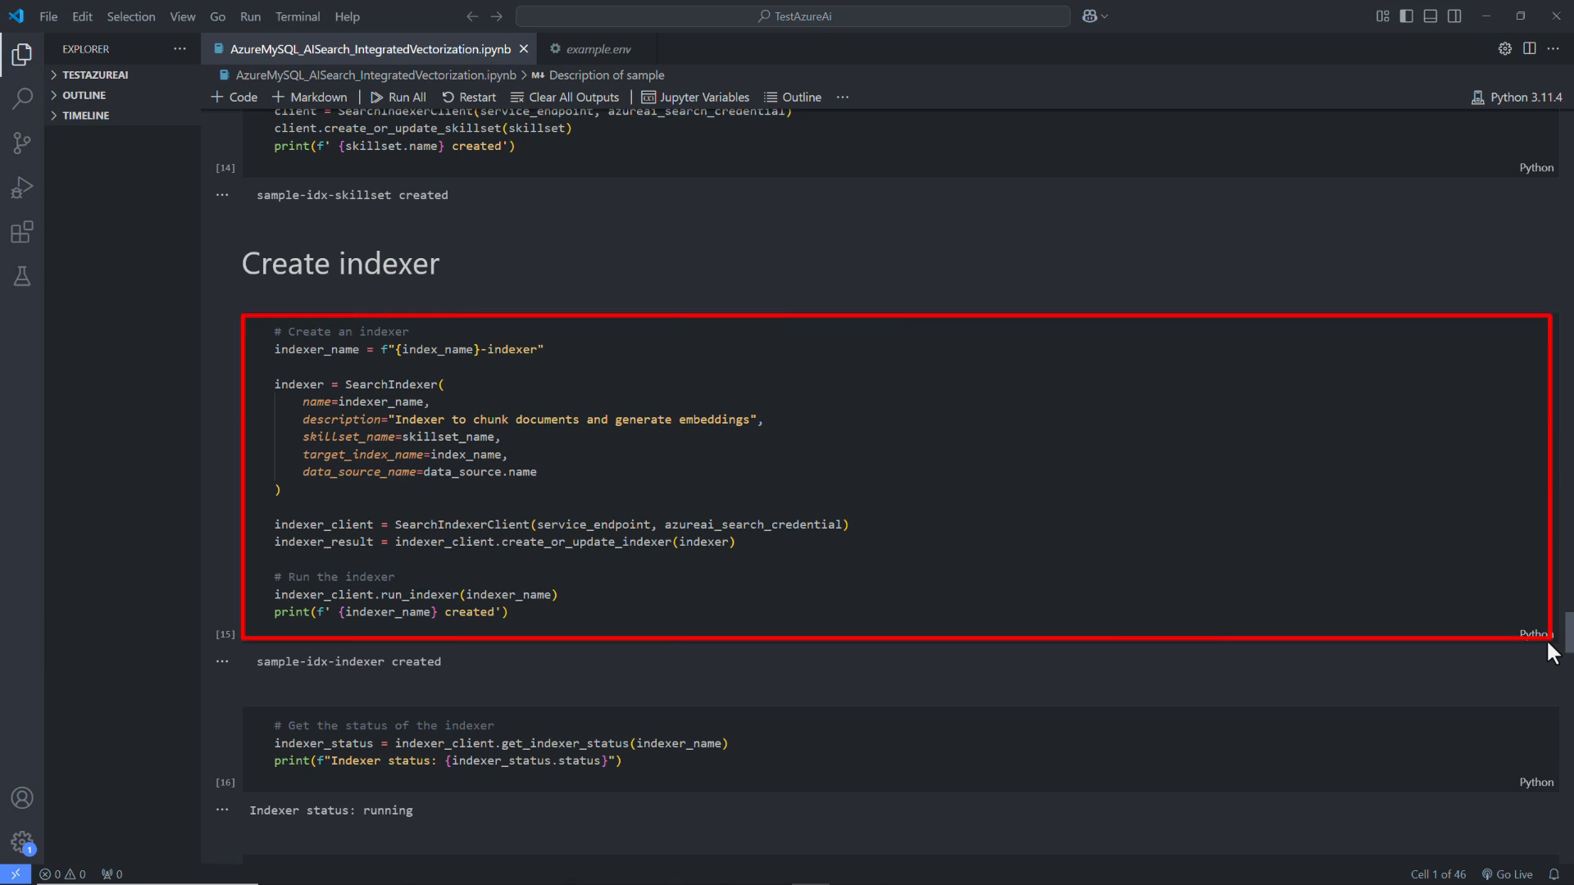